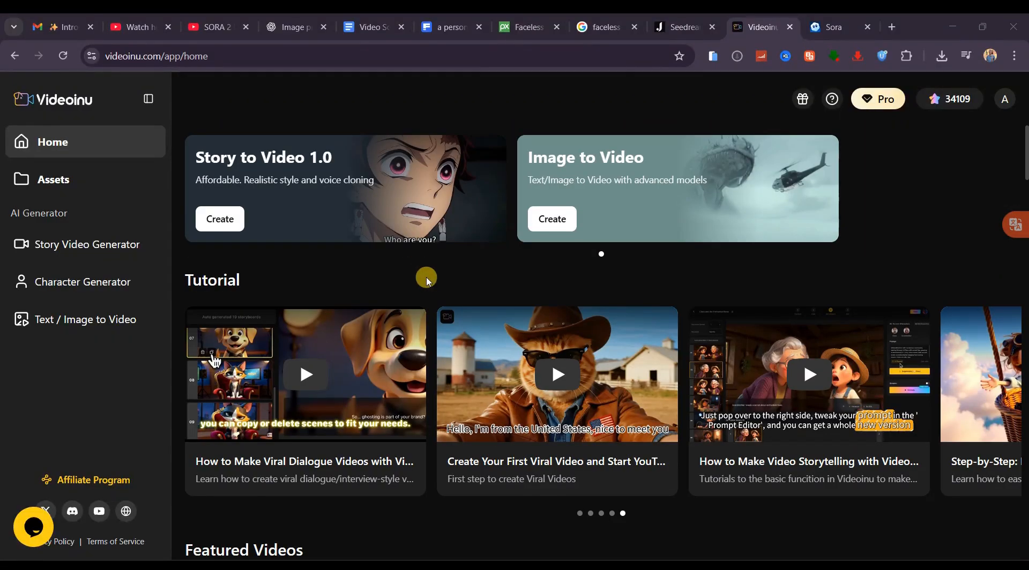
Switch from the Videoinu home page to the Sora explore tab showing 'Meet the new Sora'
click(84, 320)
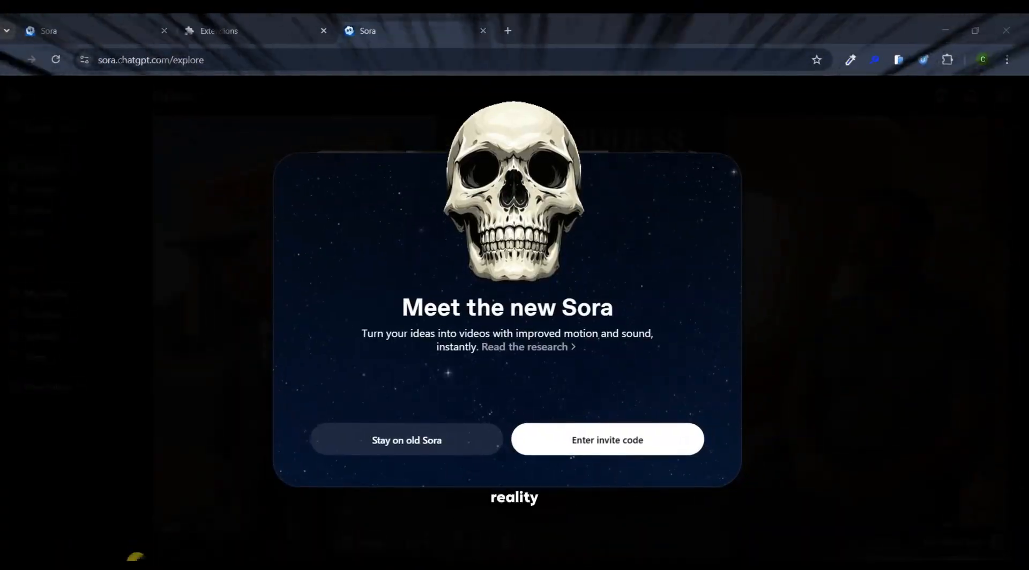
Leave Sora and return to the Videoinu home tab
click(607, 440)
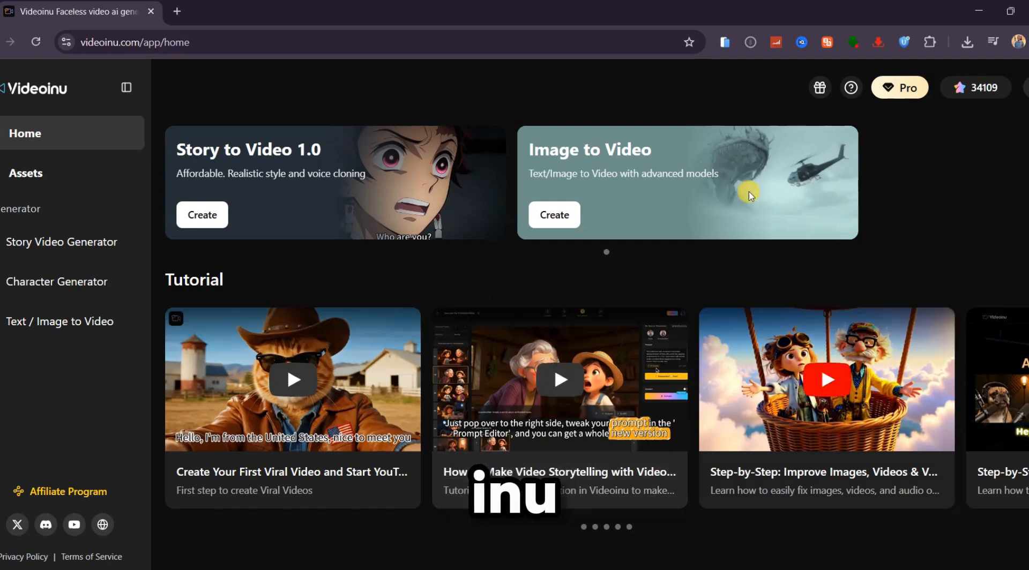
Browse the featured videos, then bring up the Text to Video generator with Sora2 at landscape 16:9
scroll(down, 3)
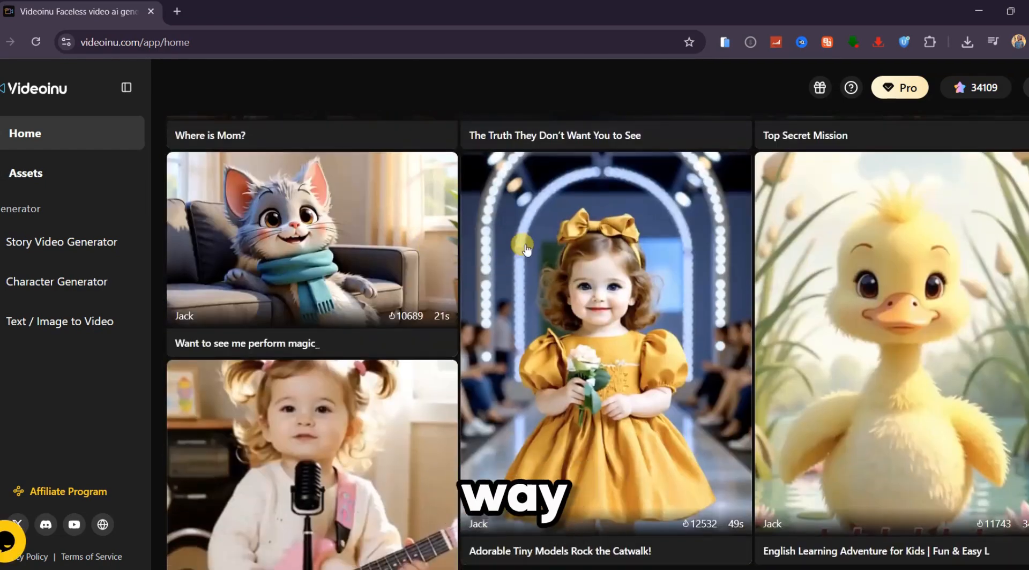
scroll(down, 3)
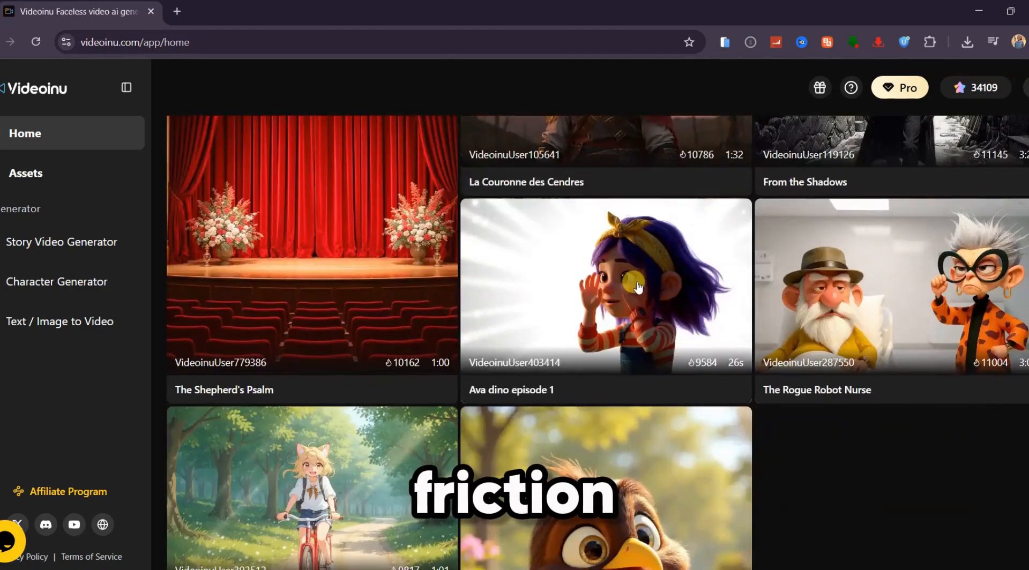
scroll(down, 3)
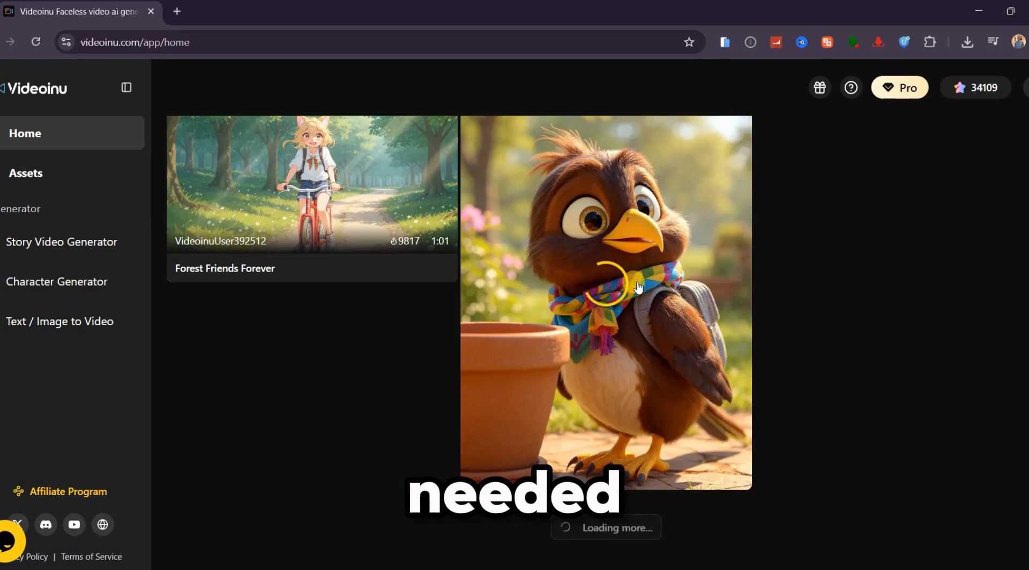
scroll(down, 3)
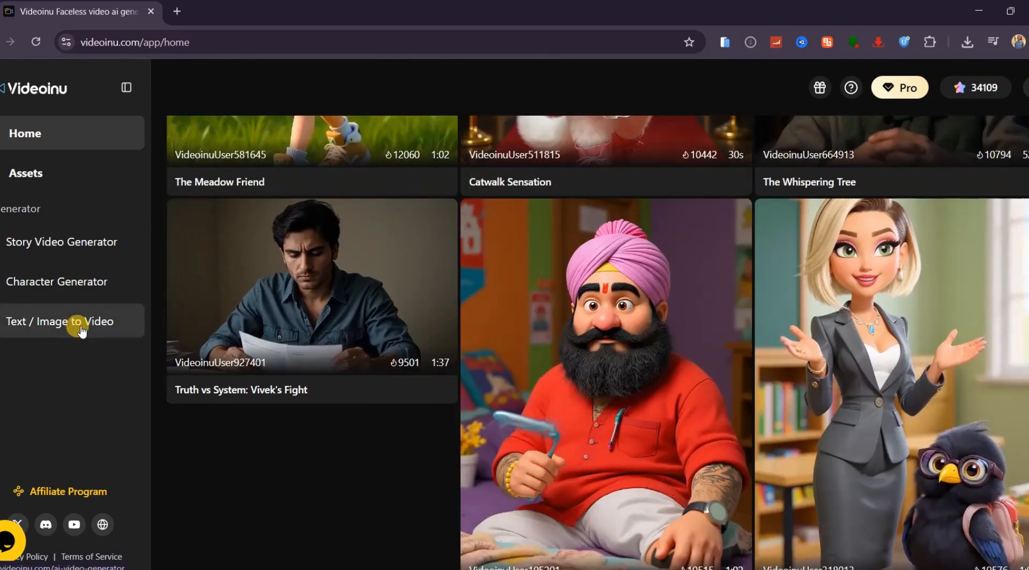
click(60, 321)
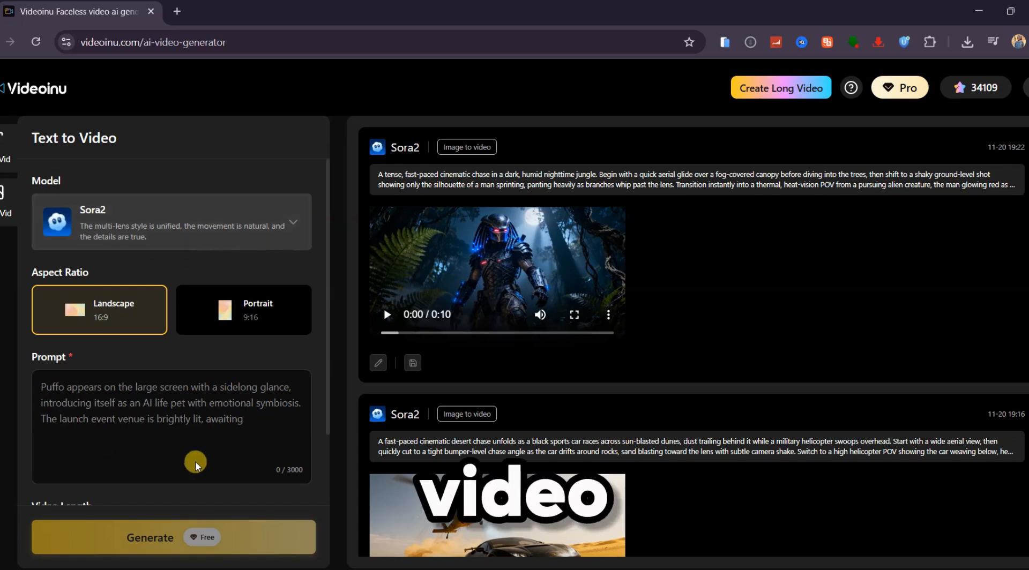
scroll(down, 3)
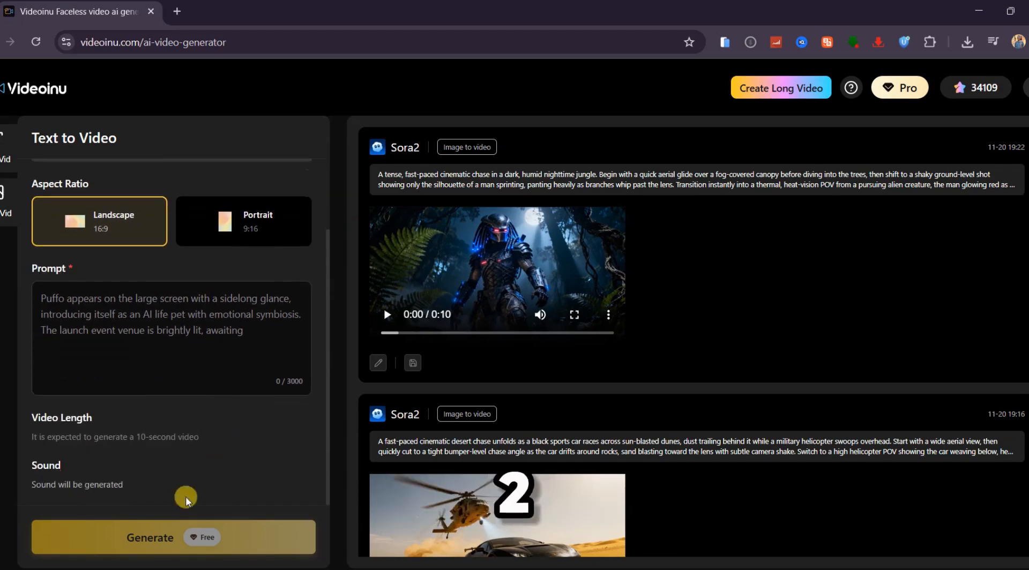
click(898, 87)
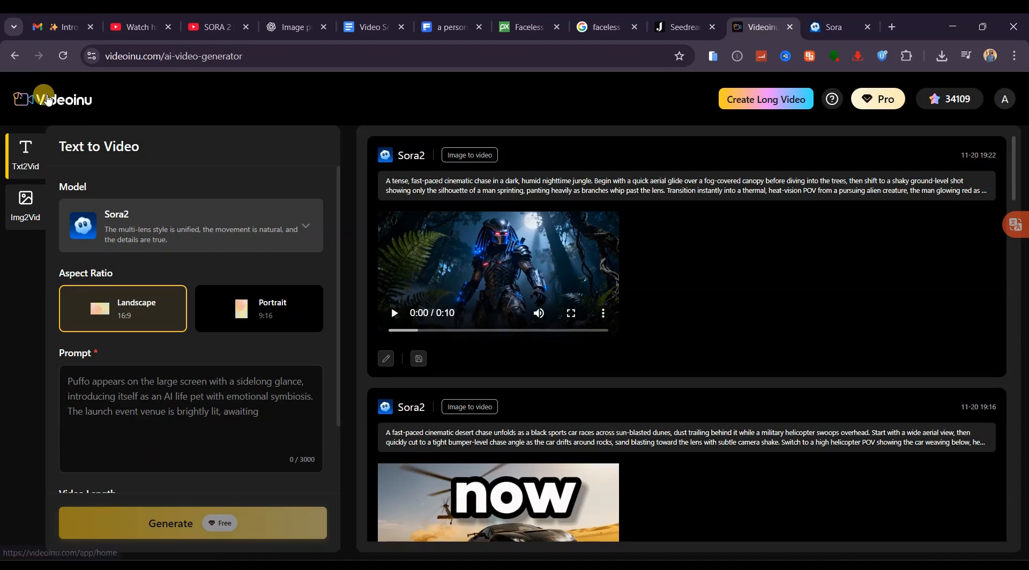
Return to the home page via the logo, enter with Start for Free and sign in to the account
click(58, 99)
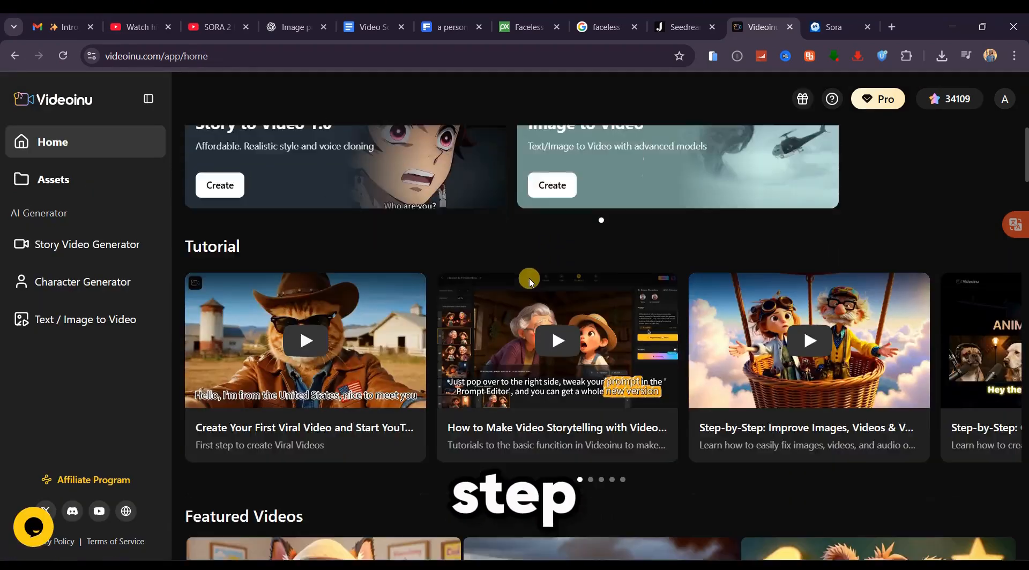
scroll(down, 3)
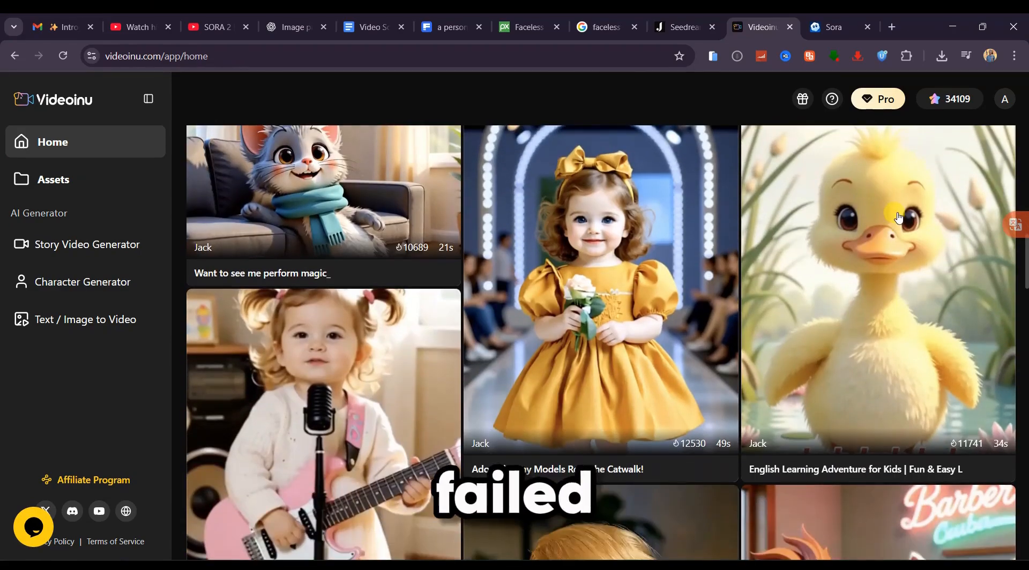
scroll(down, 3)
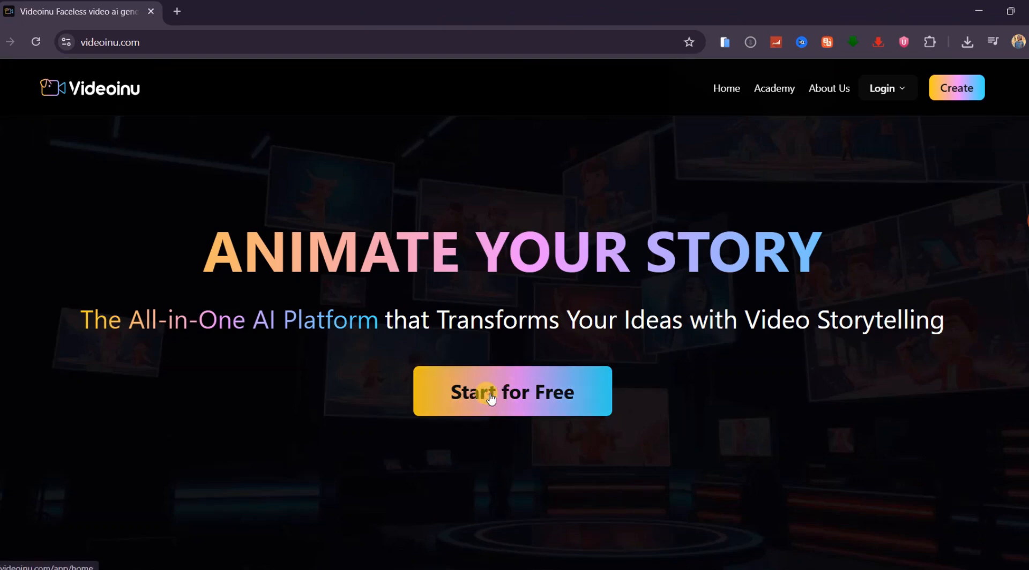
click(511, 392)
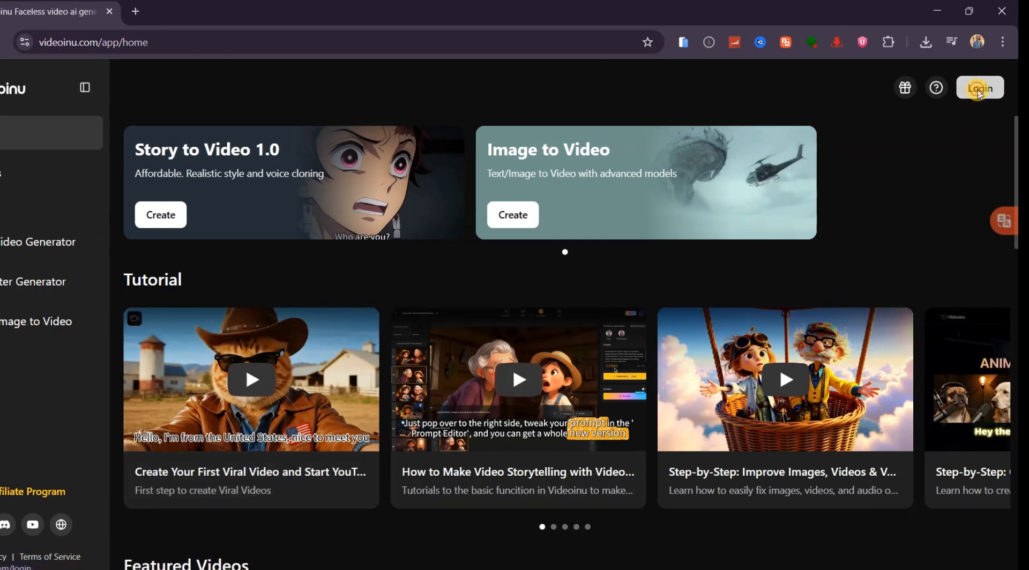
click(978, 87)
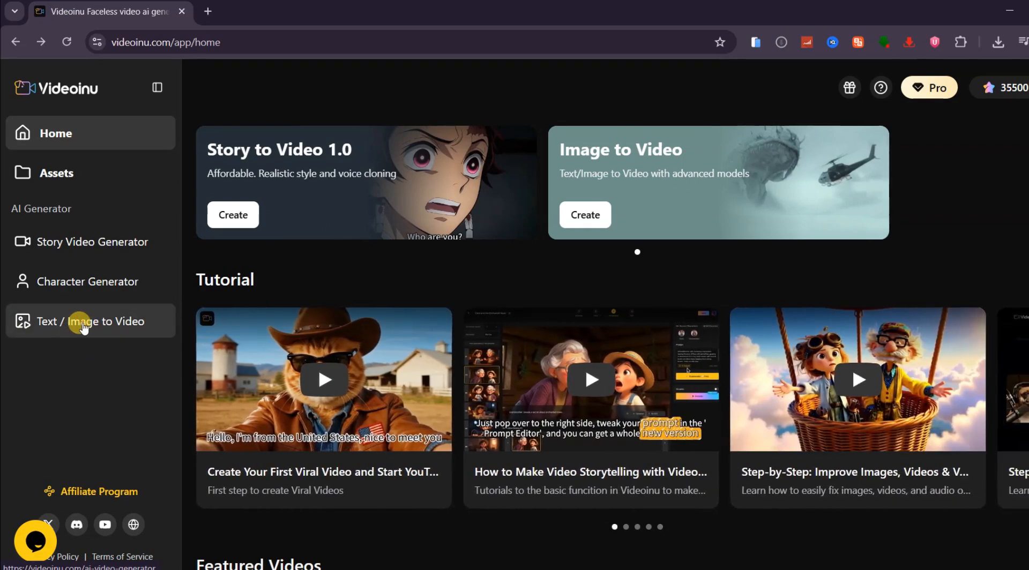
Reopen the Text to Video generator, try Portrait 9:16, then keep Landscape 16:9
click(102, 320)
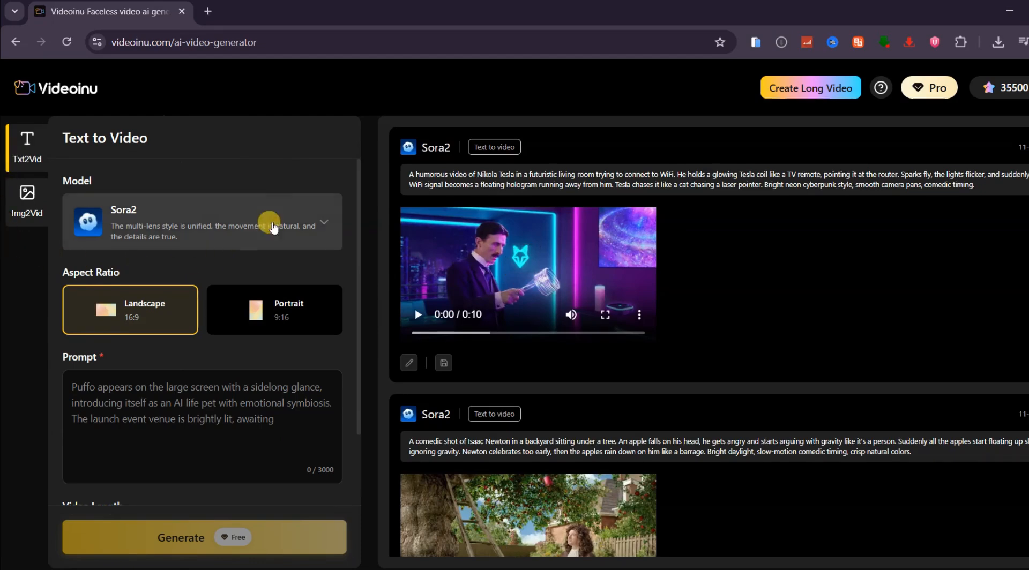
mouse_move(186, 148)
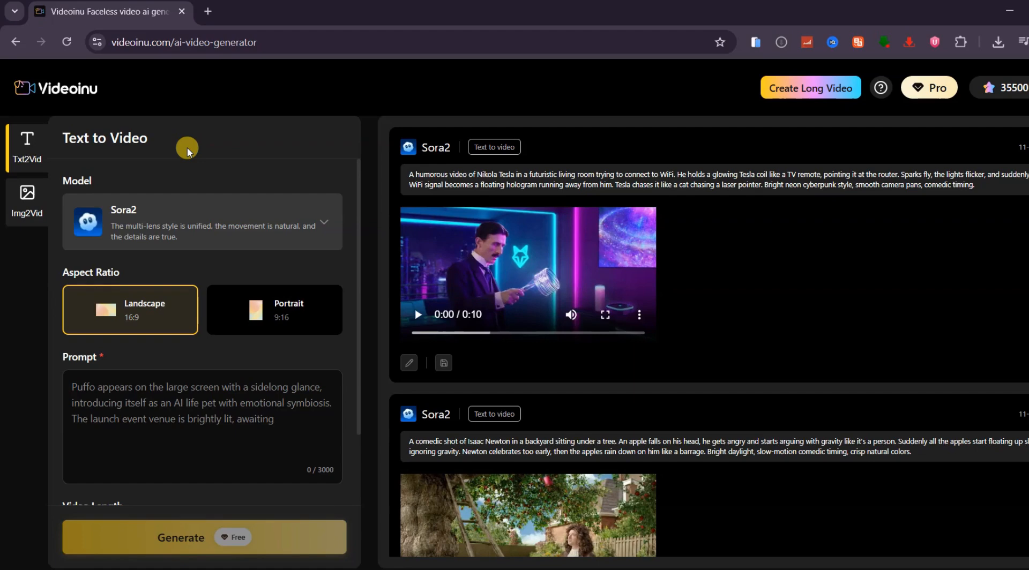
mouse_move(206, 294)
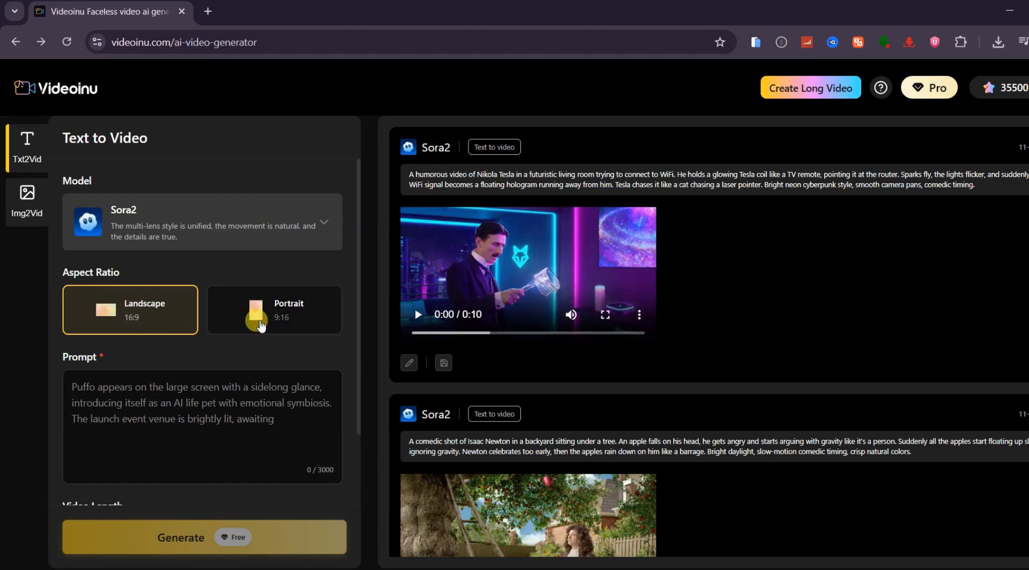
click(274, 309)
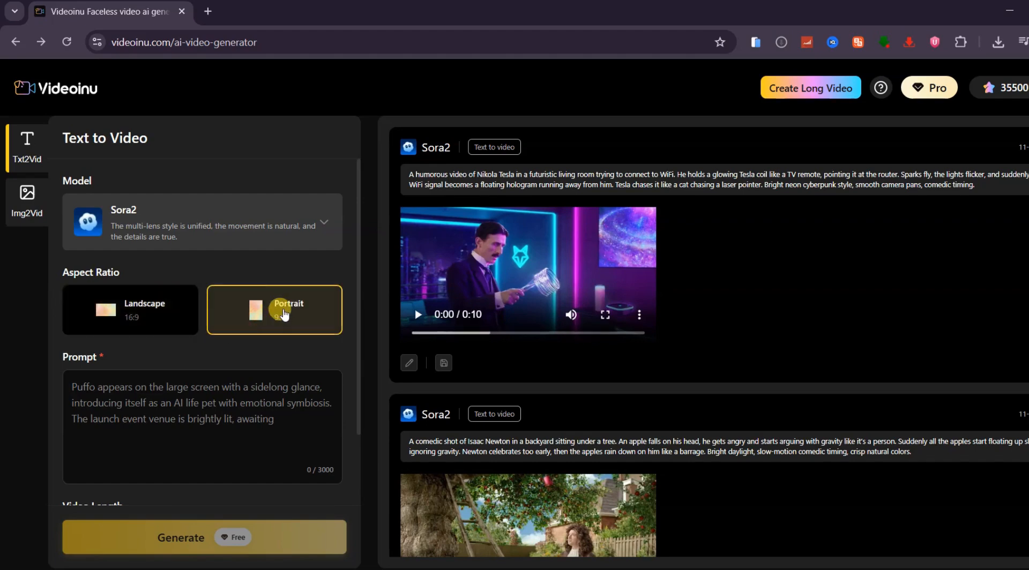
click(130, 310)
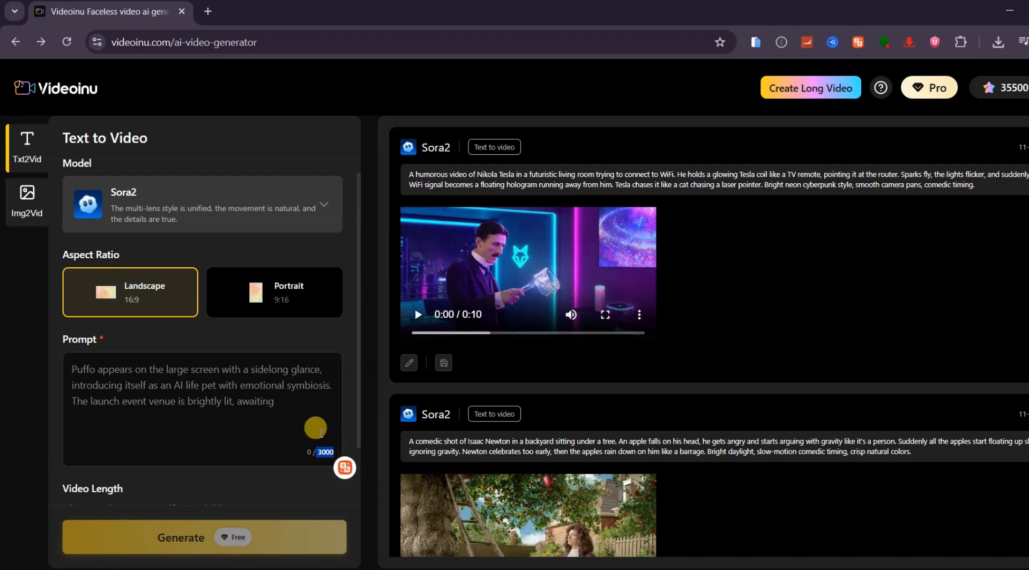
mouse_move(45, 206)
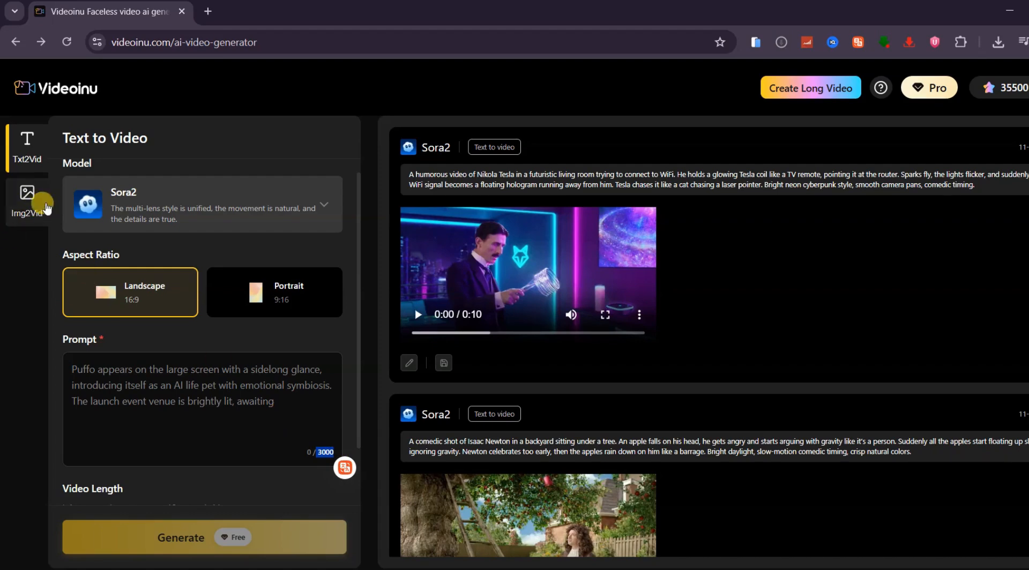
Check Img2Vid, return to Txt2Vid, glance at Pro plans and enter the woman-with-map biker prompt
click(26, 201)
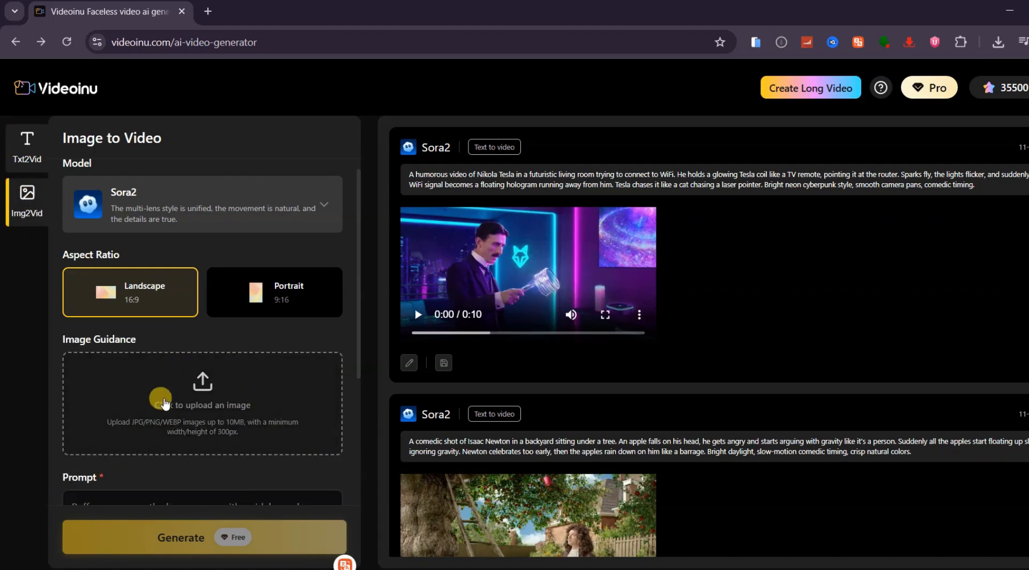
click(27, 146)
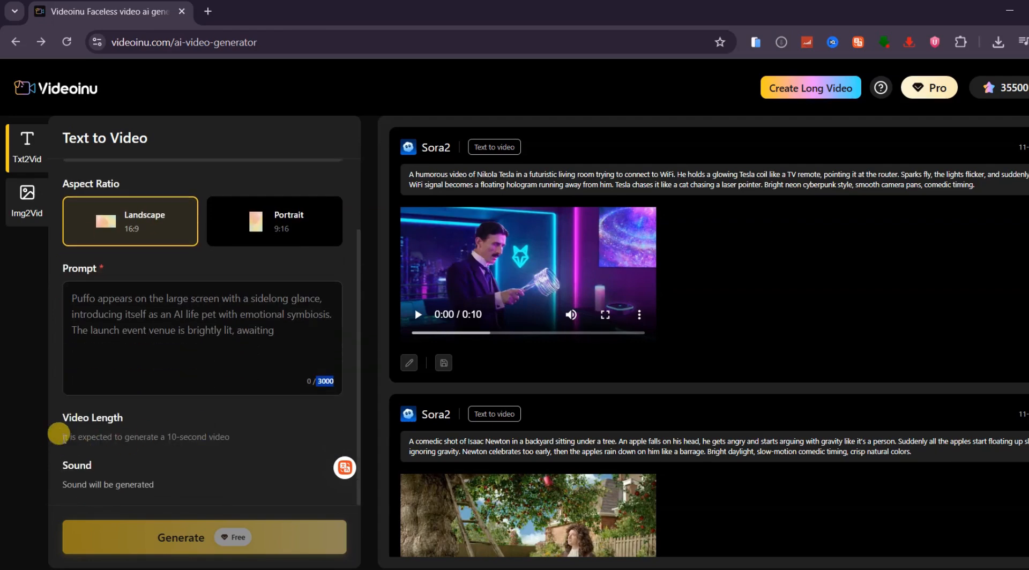
drag(55, 436, 237, 436)
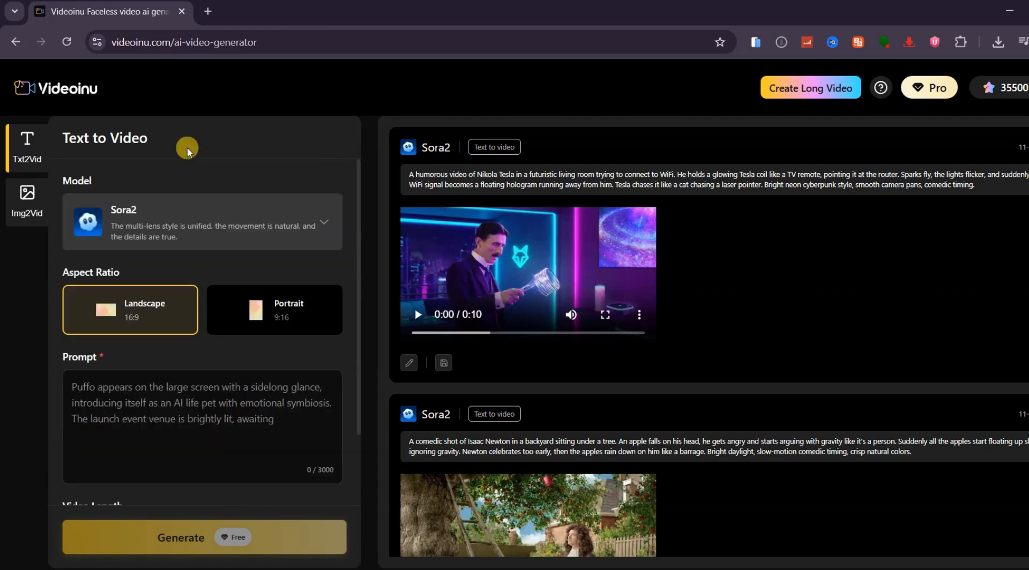
mouse_move(932, 88)
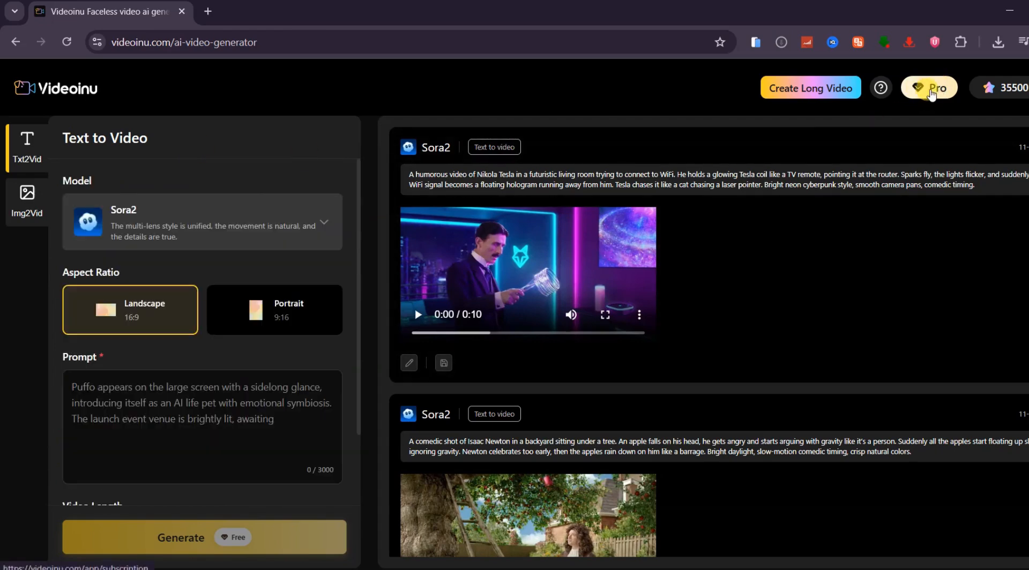
click(928, 87)
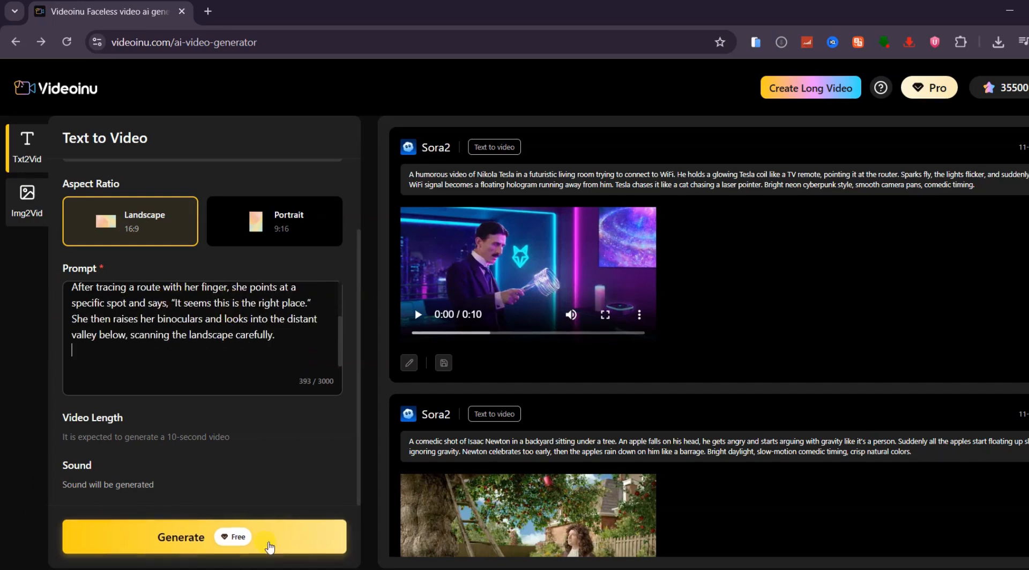
Generate the Sora2 female biker clip, then enter the Isaac Newton roller coaster prompt
click(203, 537)
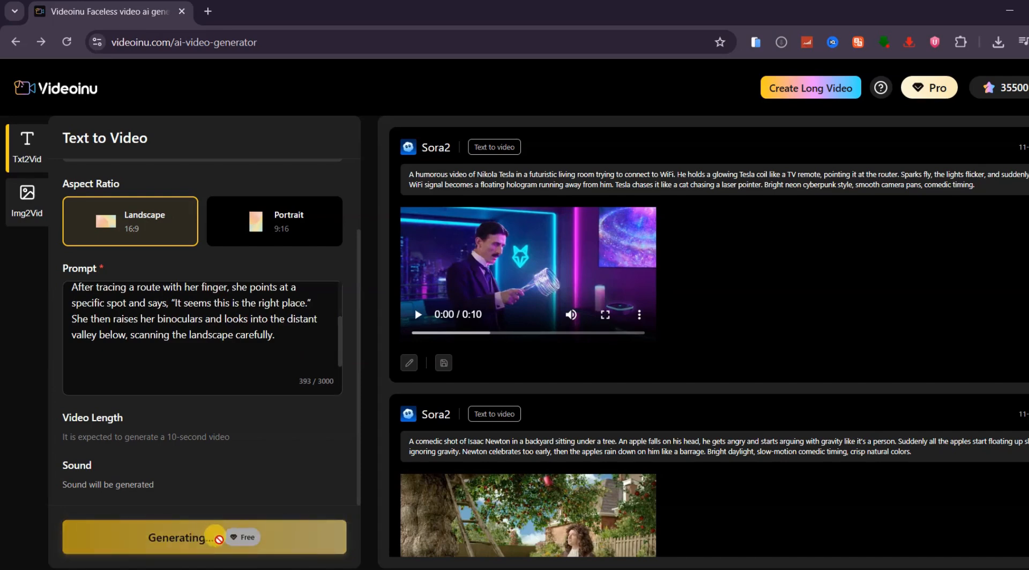
click(204, 537)
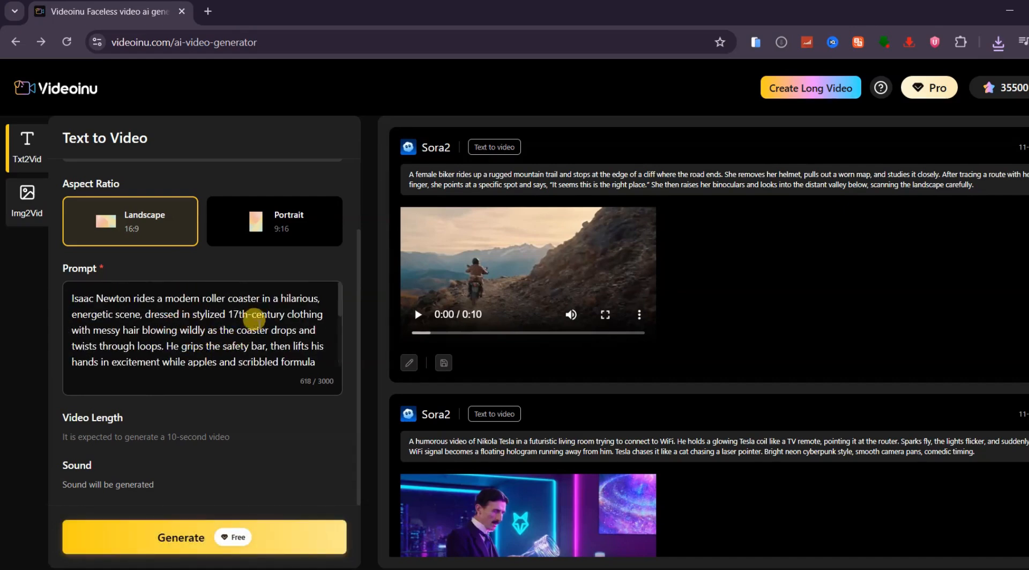
Review the roller coaster prompt text and generate the Isaac Newton video
double_click(81, 300)
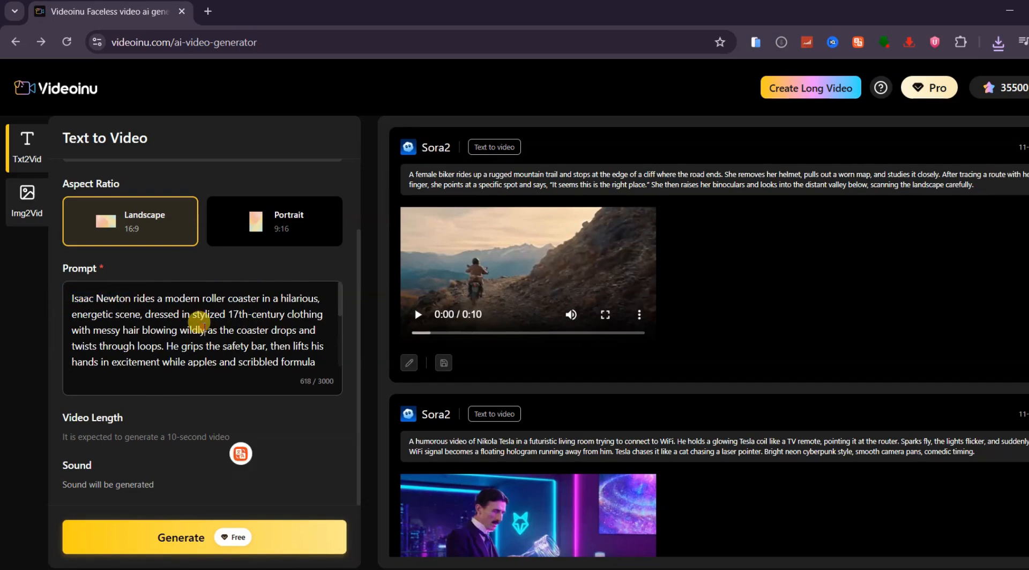
click(204, 537)
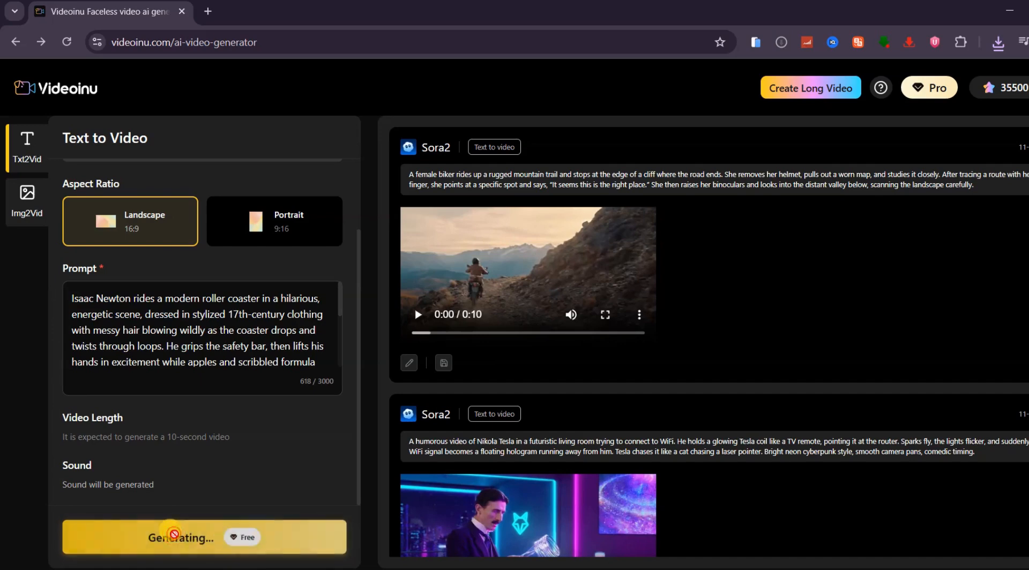
click(204, 537)
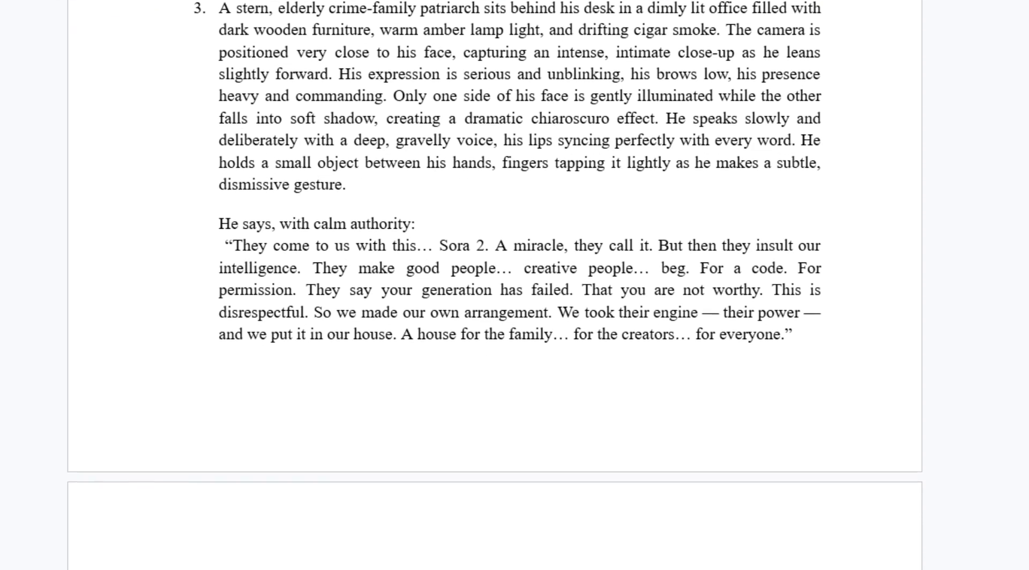
scroll(down, 3)
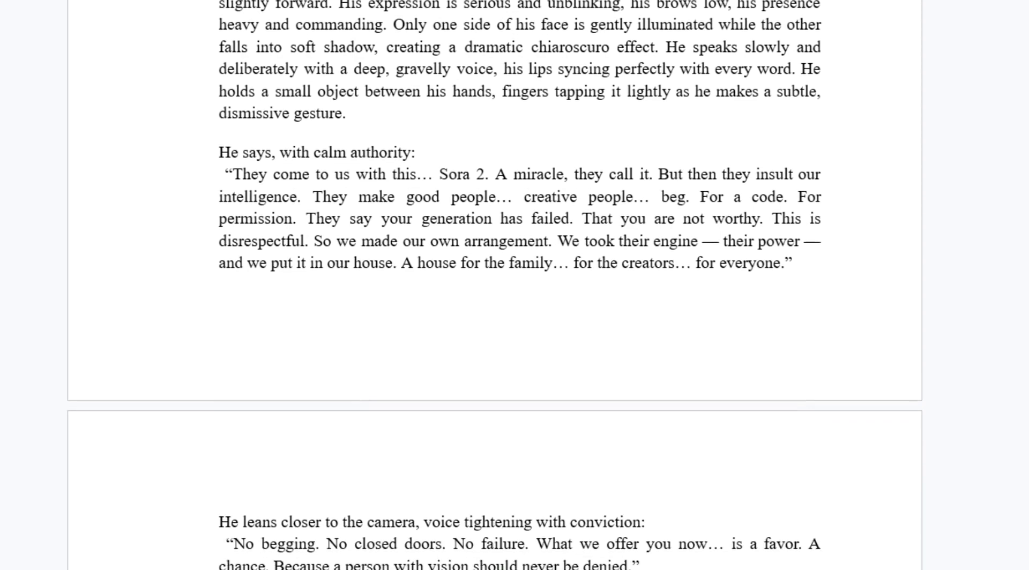
scroll(down, 3)
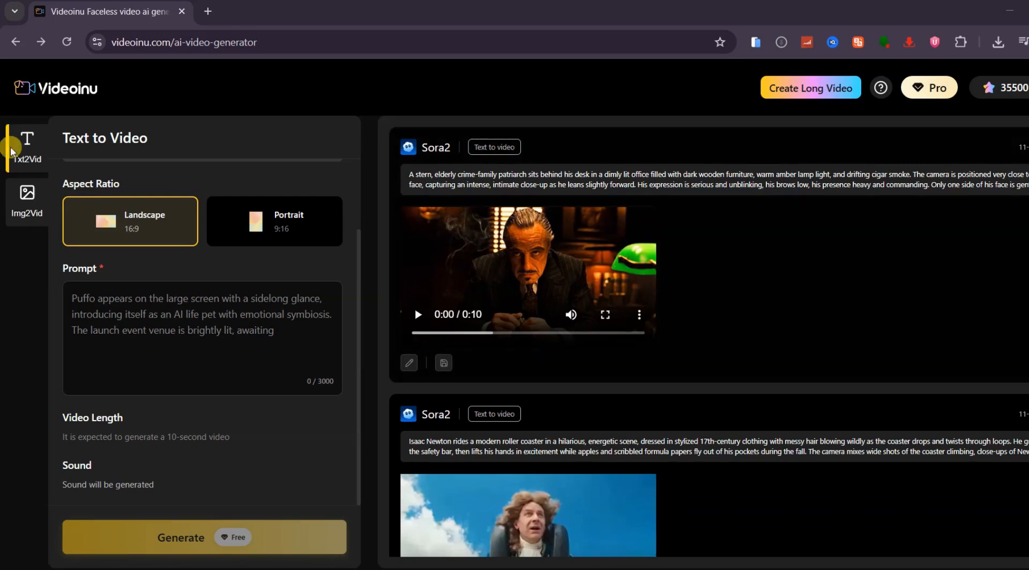
Upload the helicopter and sports car desert image in Img2Vid, confirm its crop, generate and play the chase clip
click(27, 201)
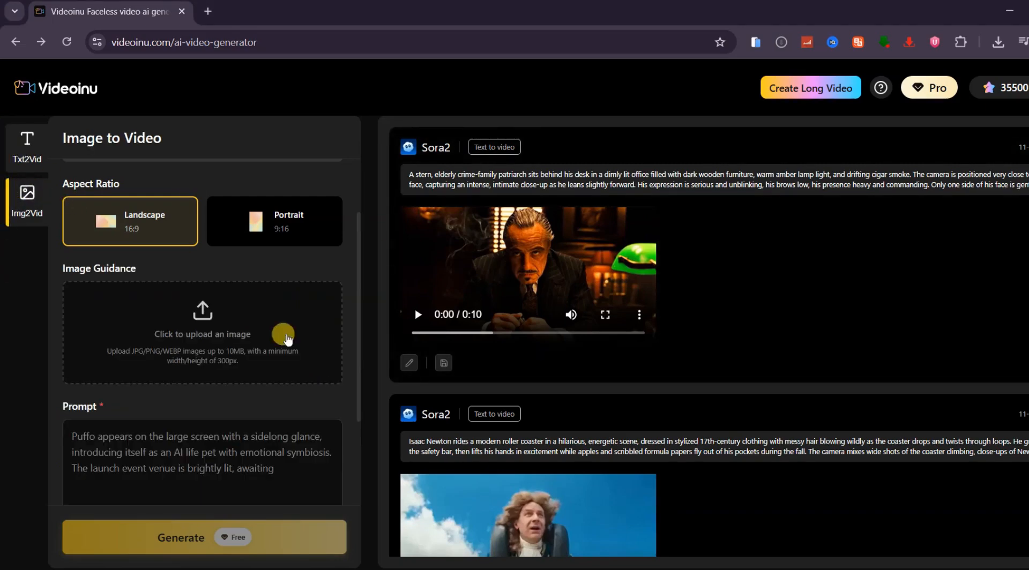
click(202, 333)
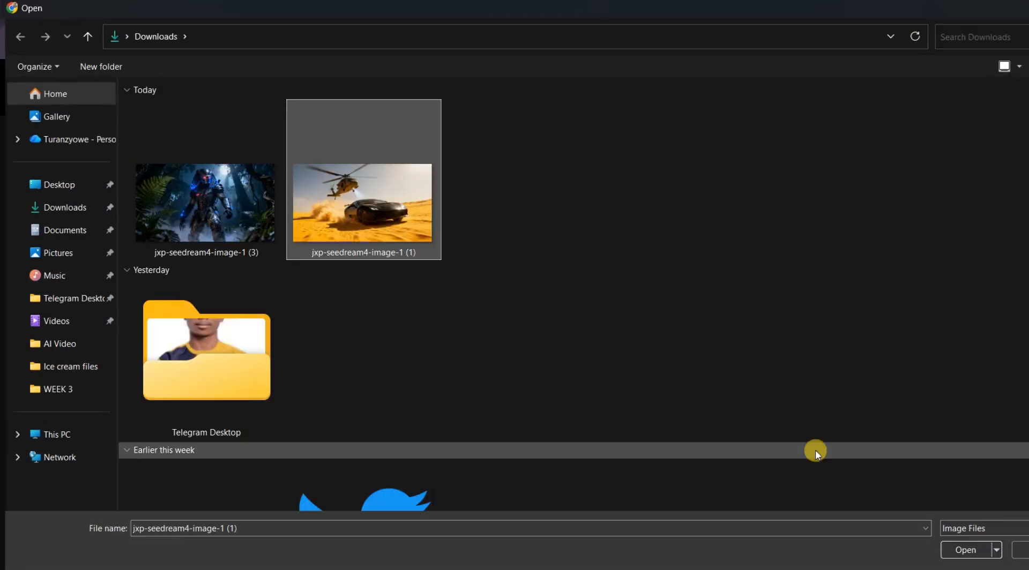
click(965, 550)
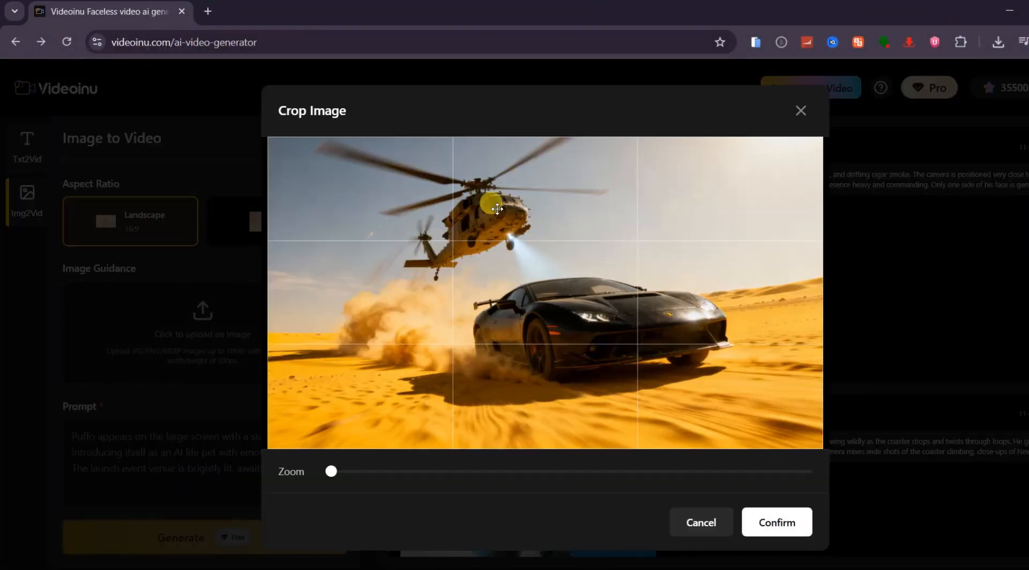
click(776, 522)
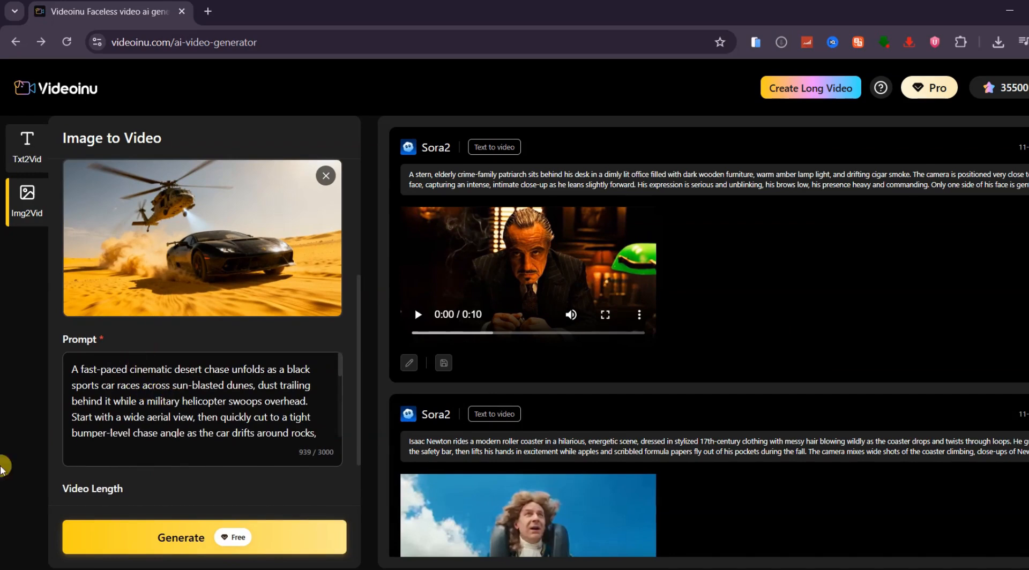
click(204, 537)
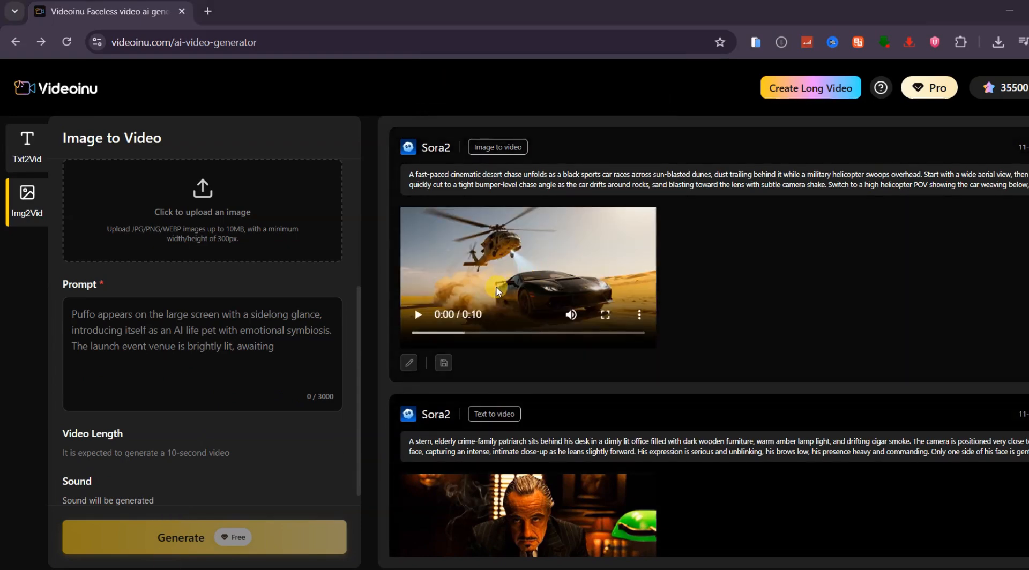
click(201, 210)
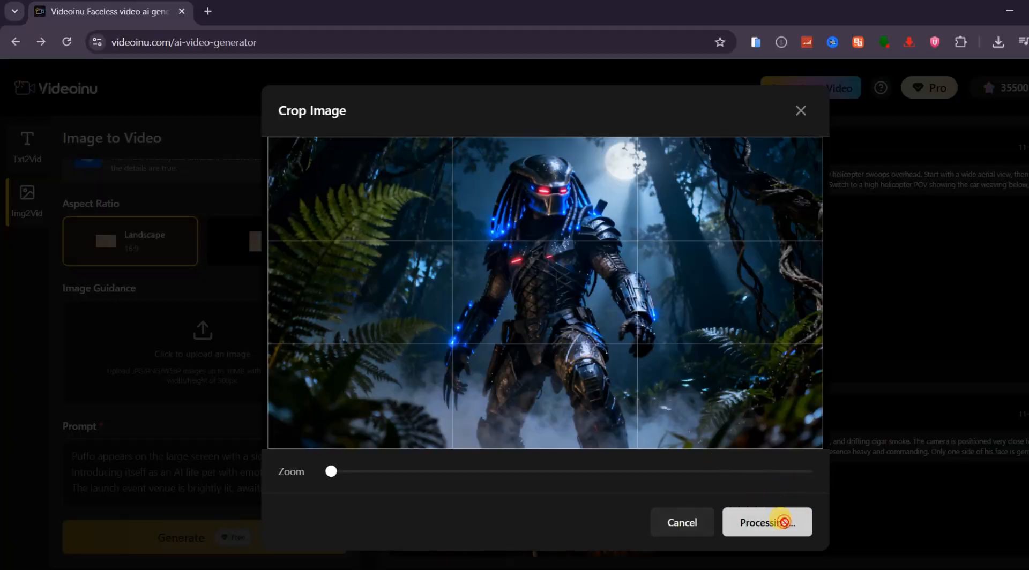
Confirm the jungle hunter image crop, generate the armored alien clip, then go back a page
click(766, 522)
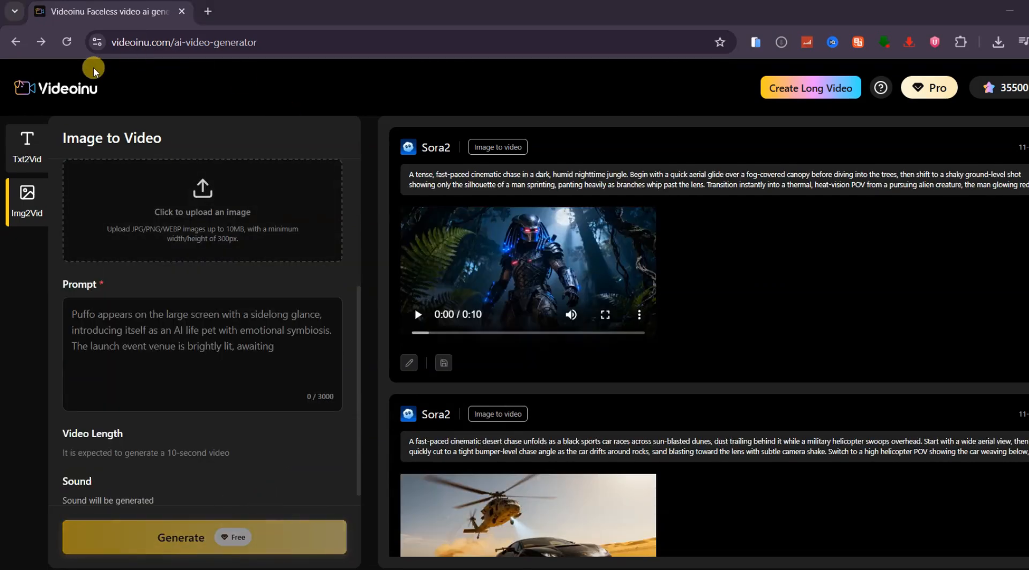
click(604, 315)
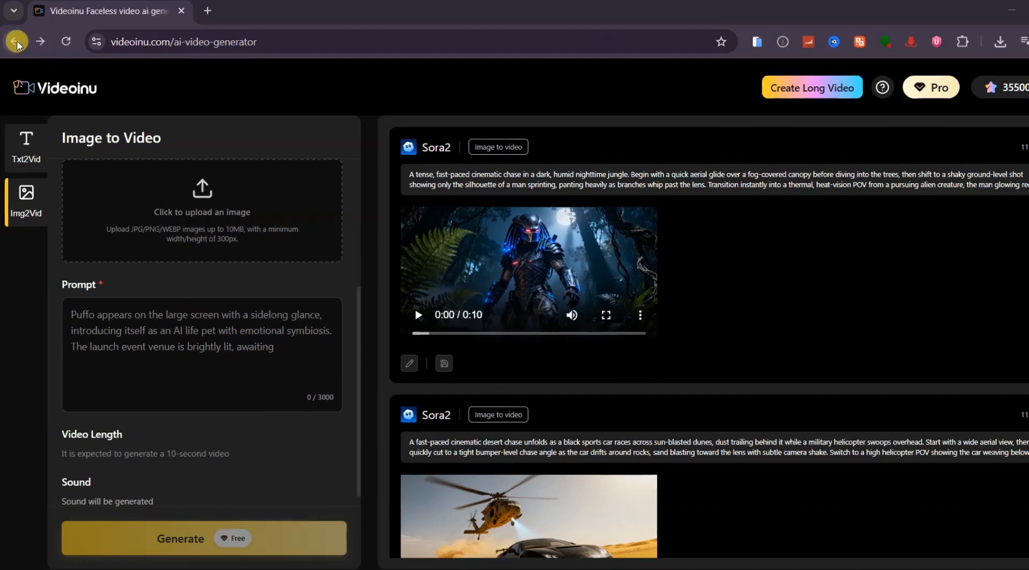
click(16, 42)
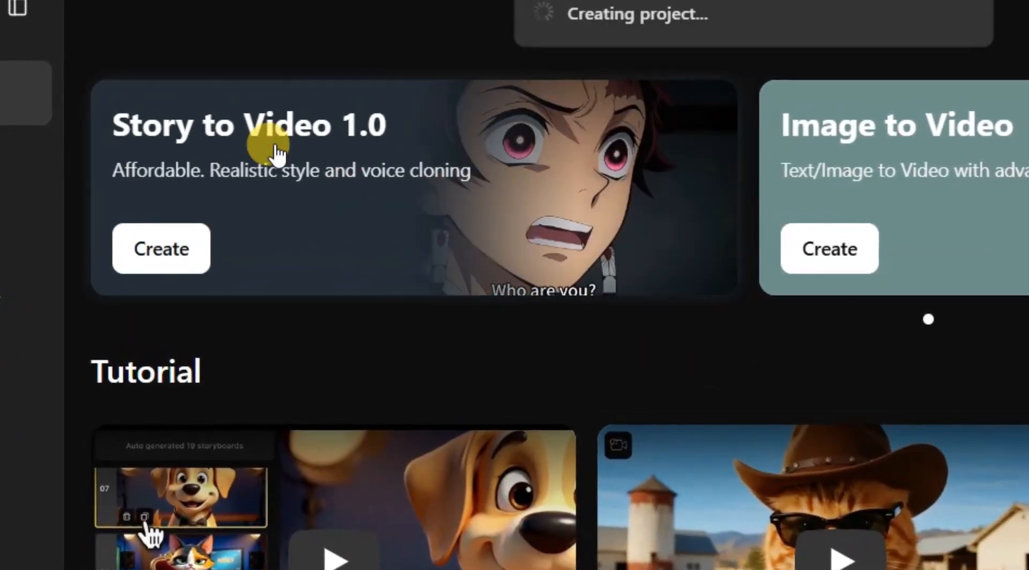
Start a new Story to Video 1.0 project from the home page
click(160, 249)
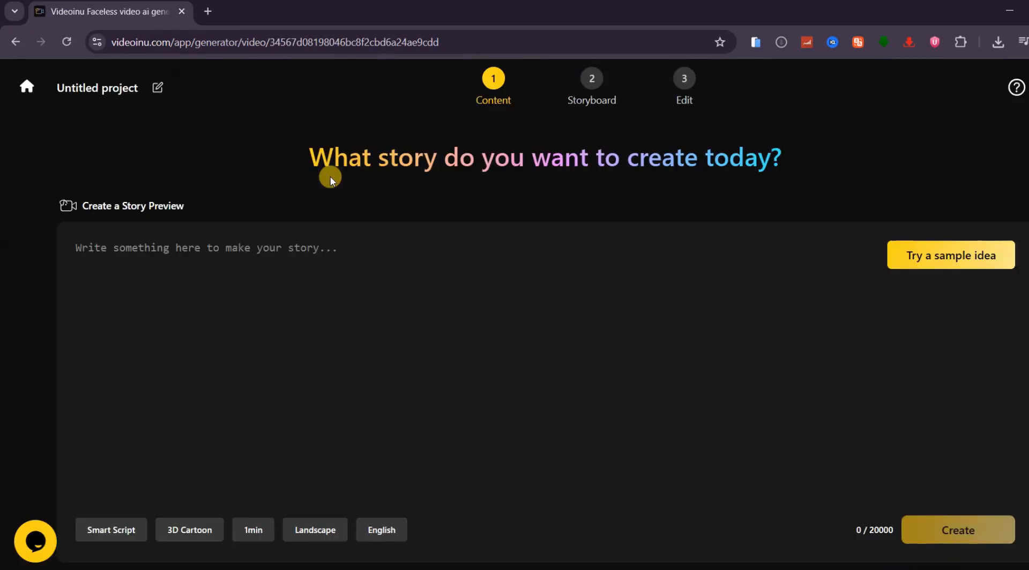
Enter a story idea about a kid and robot guardian, then swap it for a sample idea
click(263, 248)
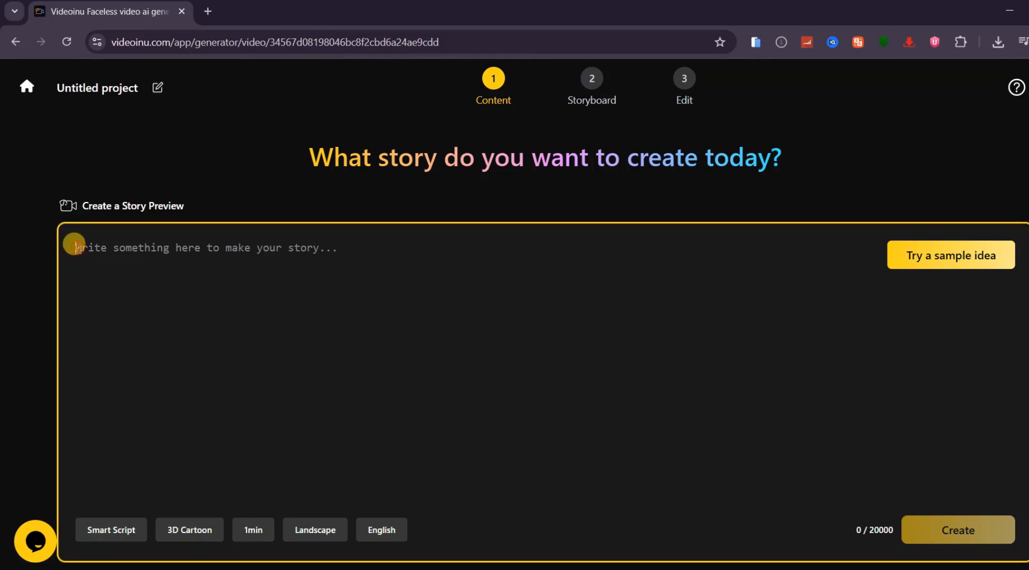
text(a brave kid and her robot guardian trying to escape a collapsing floating city)
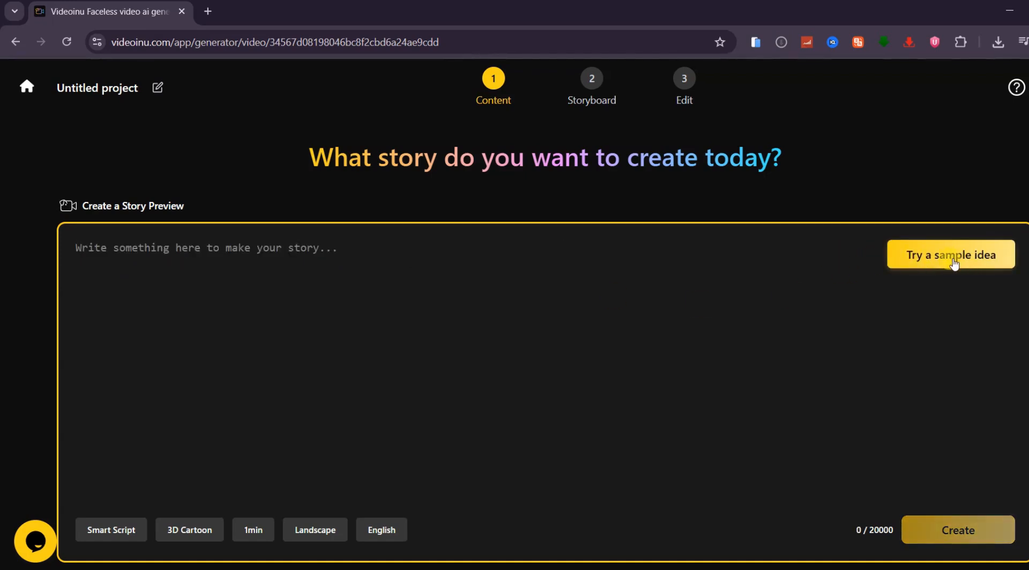
click(950, 255)
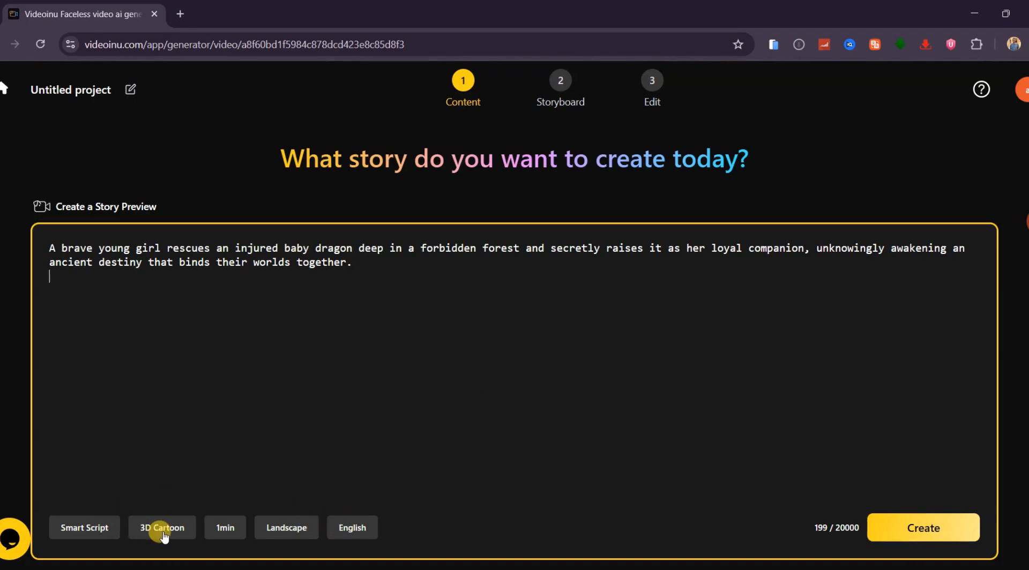
Keep 3D Cartoon style, set length to 1 minute, and create the story
click(161, 528)
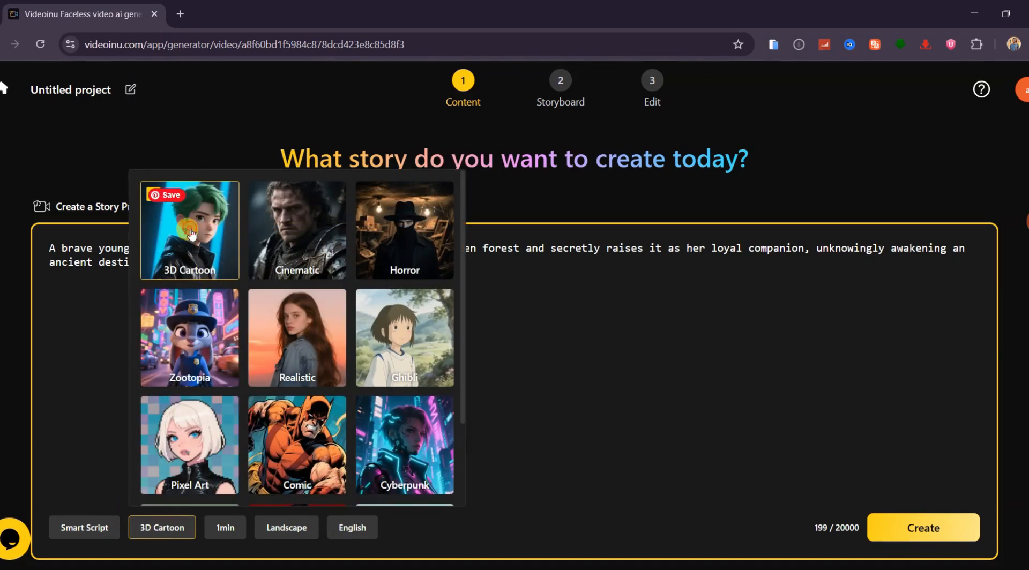
mouse_move(193, 238)
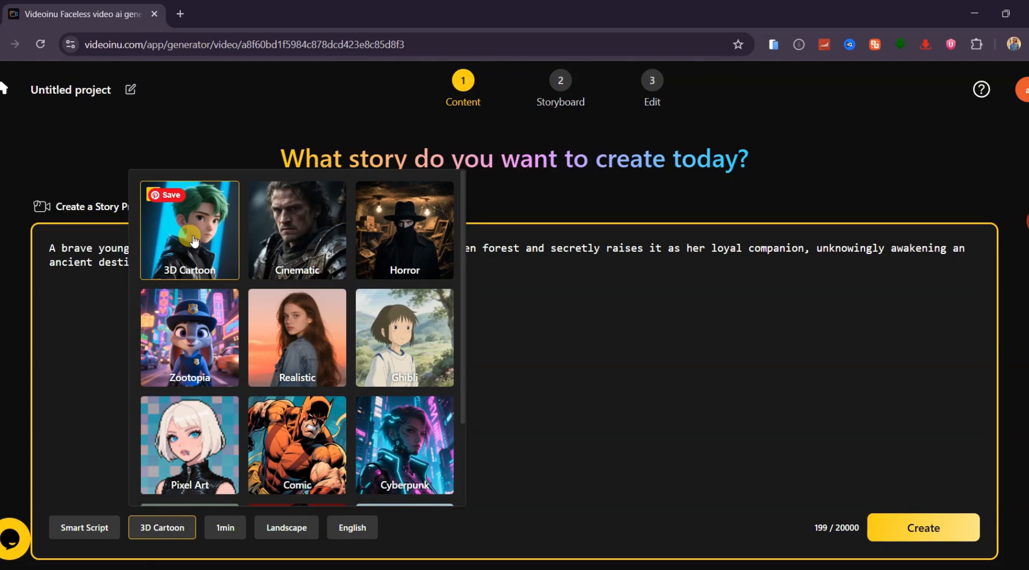
click(224, 528)
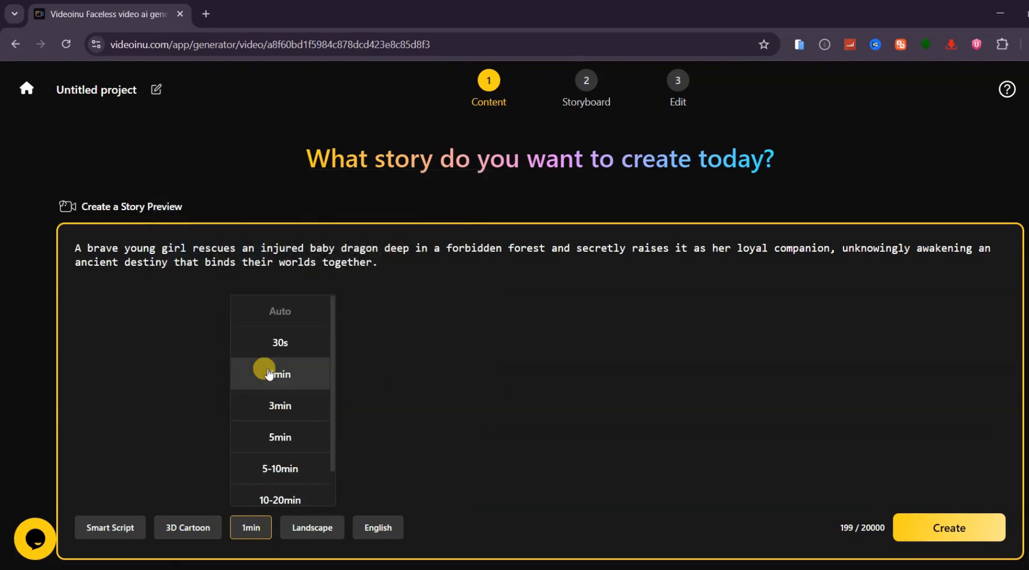
click(310, 527)
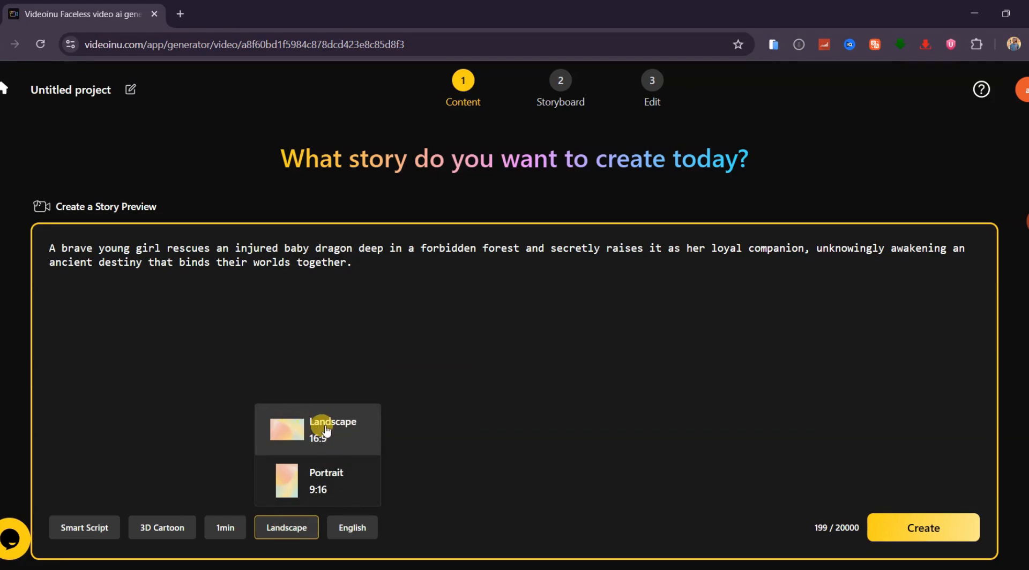
mouse_move(318, 484)
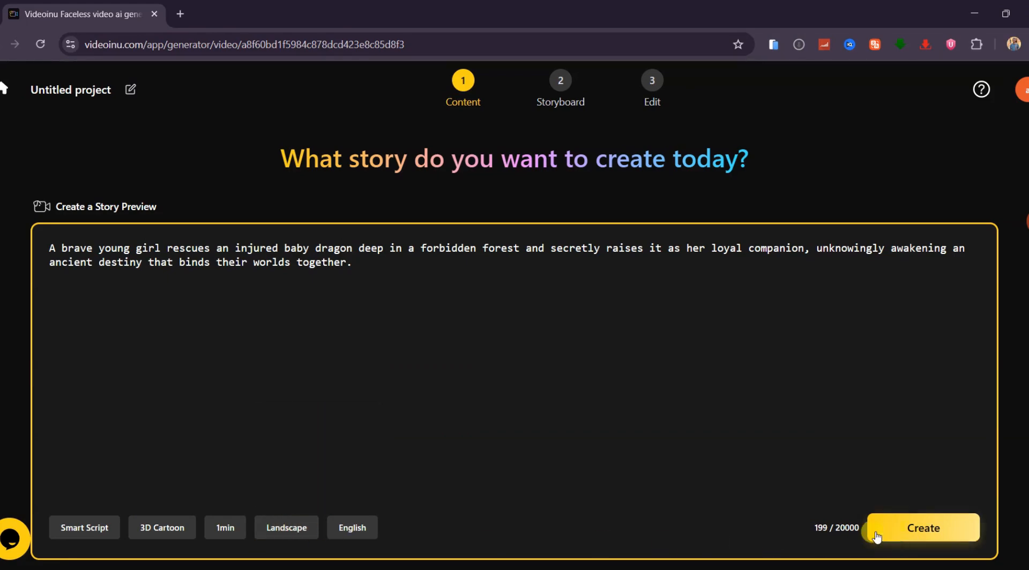
click(922, 527)
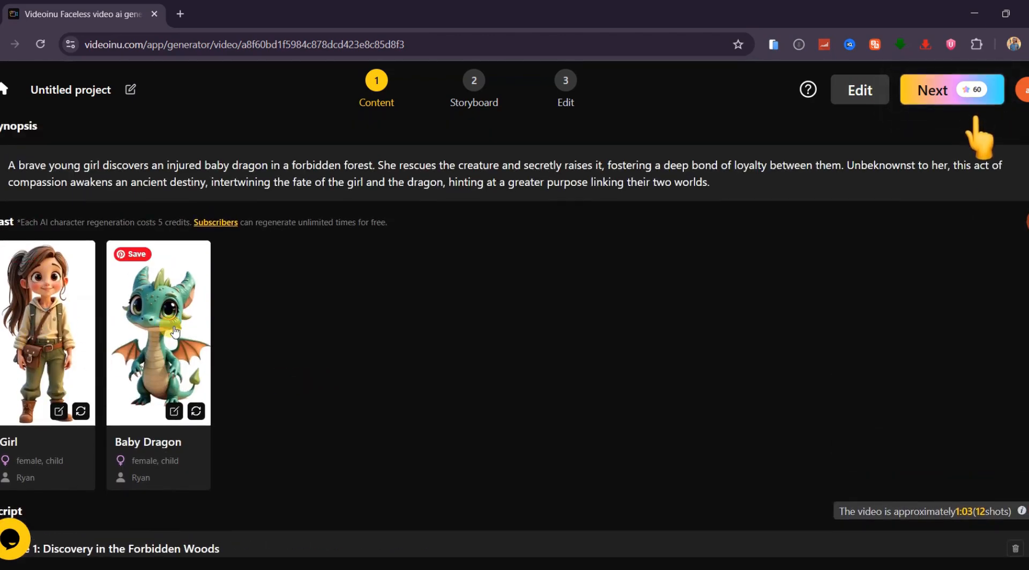
mouse_move(193, 321)
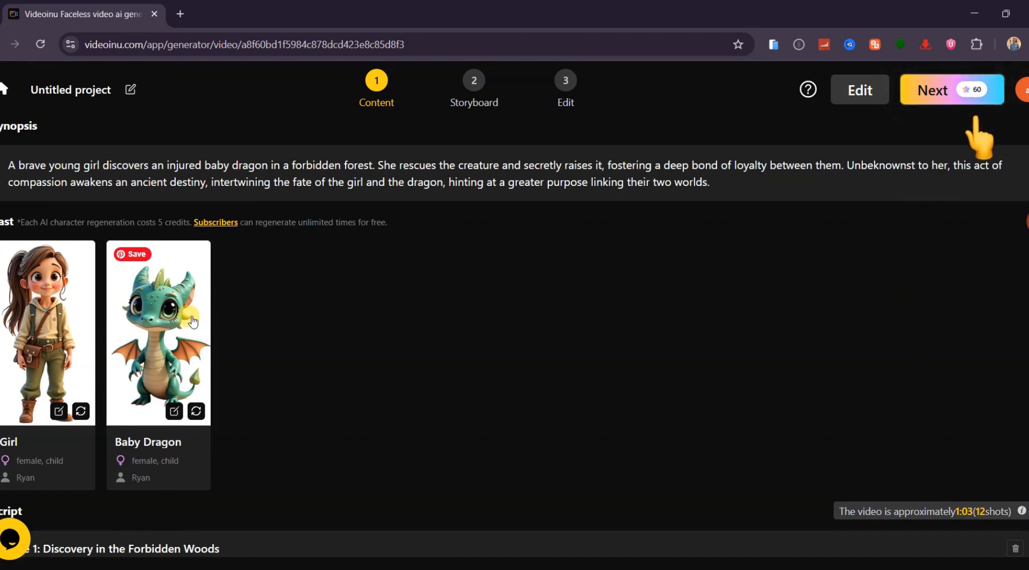
Proceed from the generated script to the storyboard
click(931, 90)
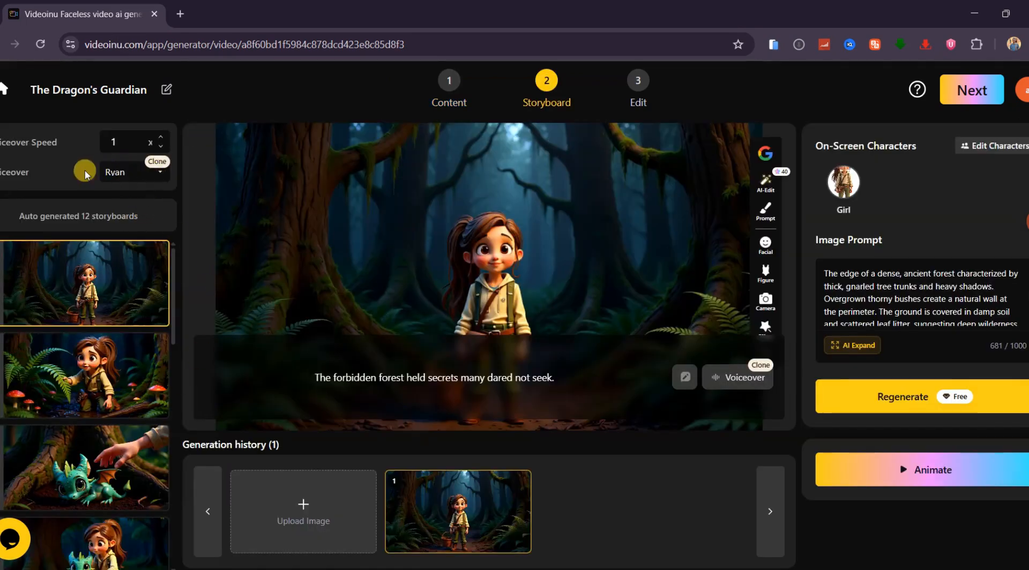
Review a scene's voice settings, keeping the narrator as its speaker
click(131, 174)
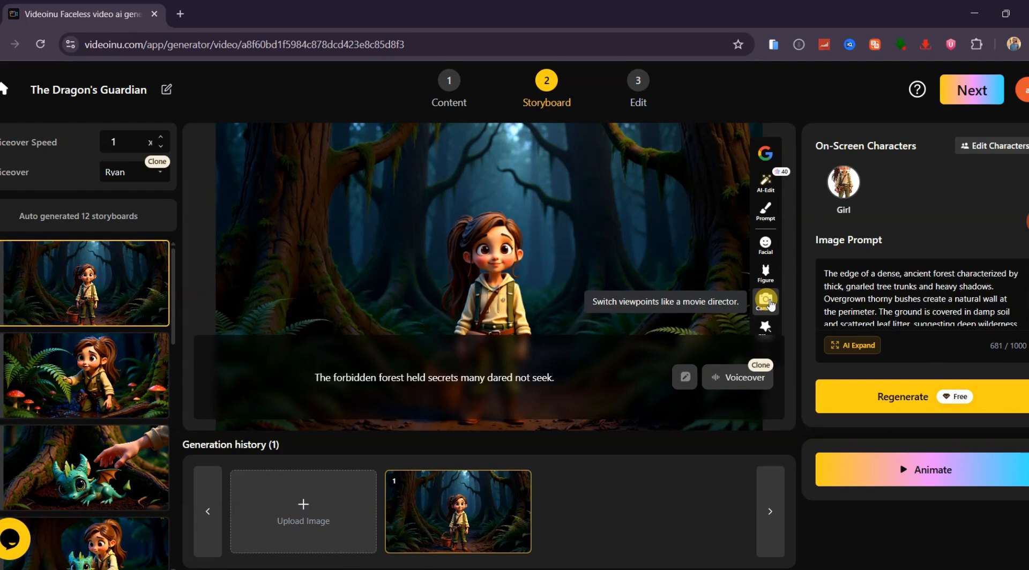
mouse_move(766, 248)
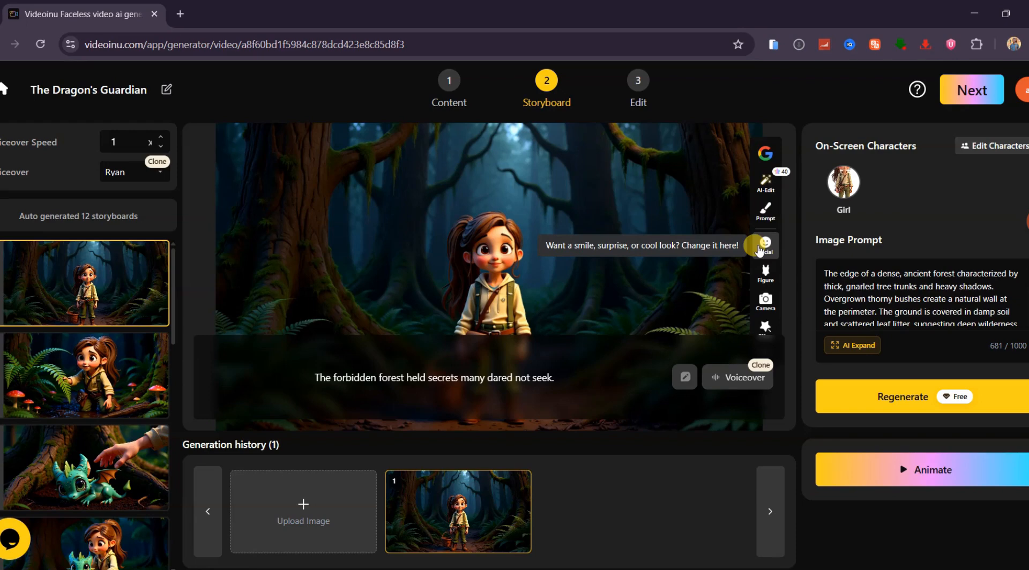
click(737, 376)
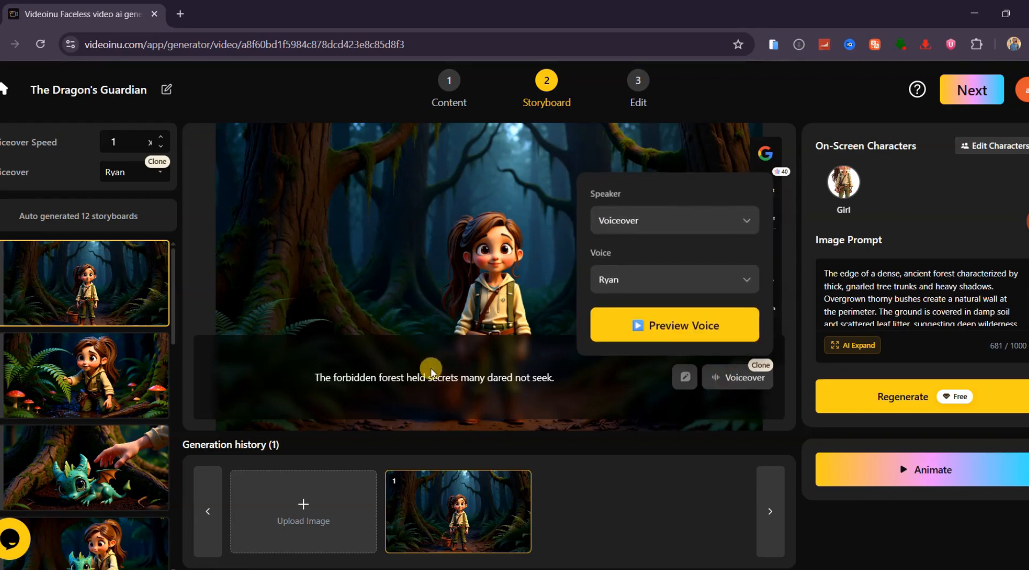
click(673, 219)
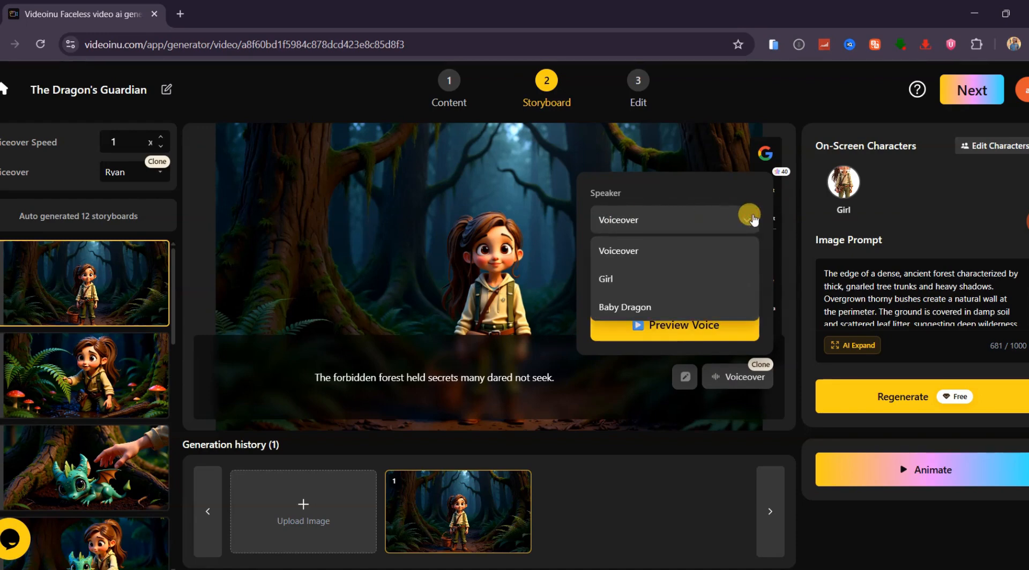
click(673, 326)
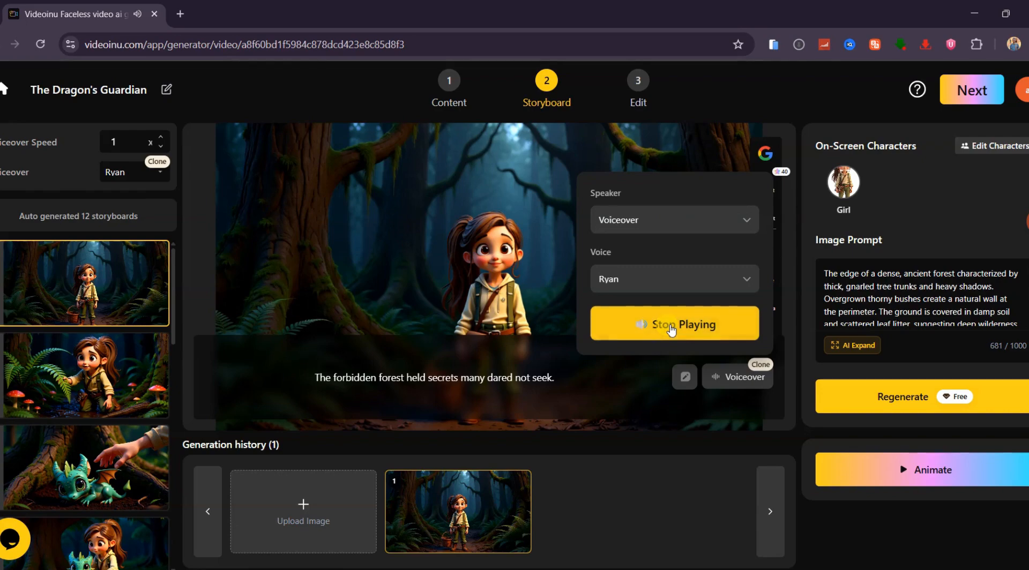
click(673, 324)
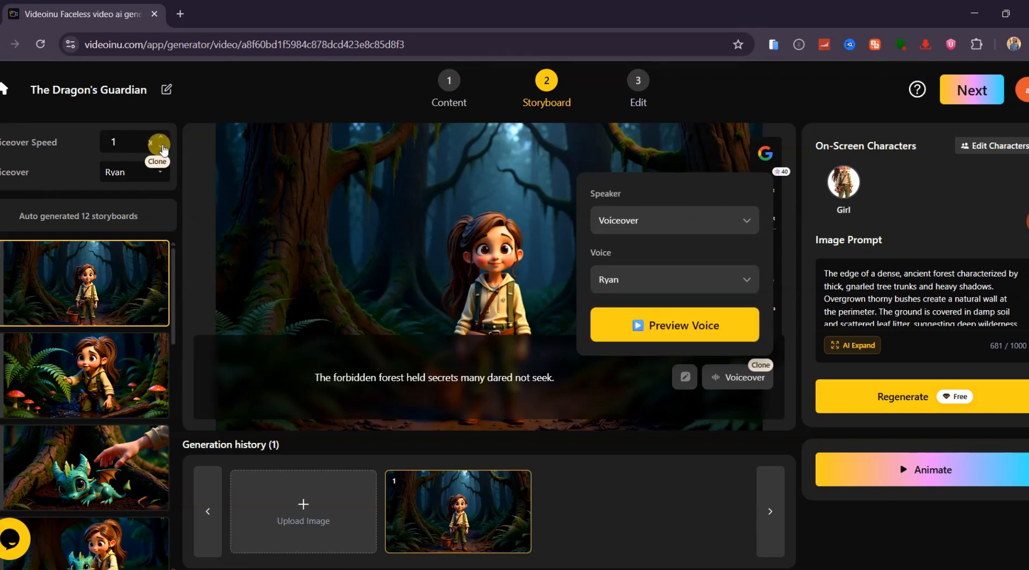
Select the girl-and-dragon campfire storyboard for review
click(158, 142)
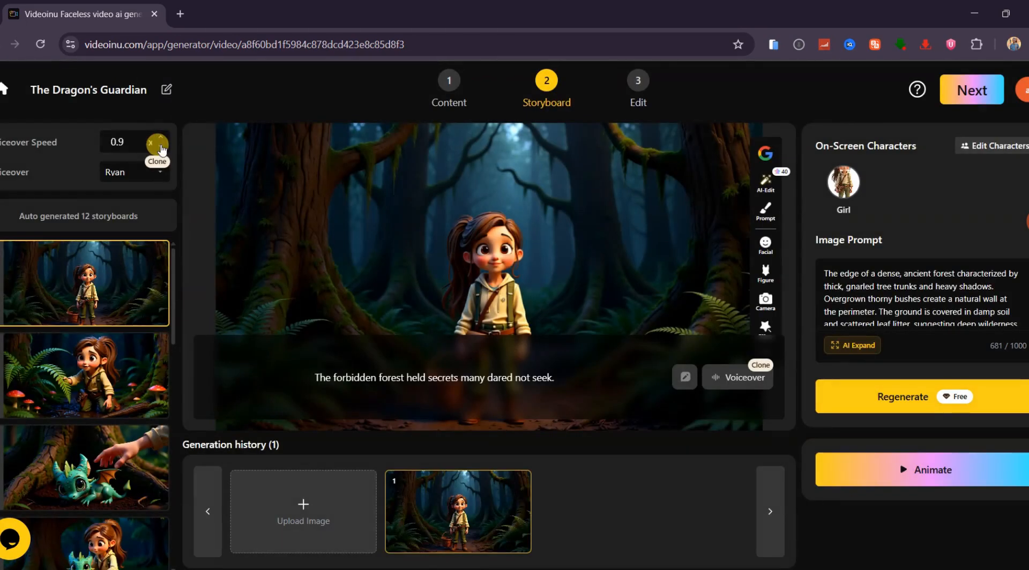
click(84, 376)
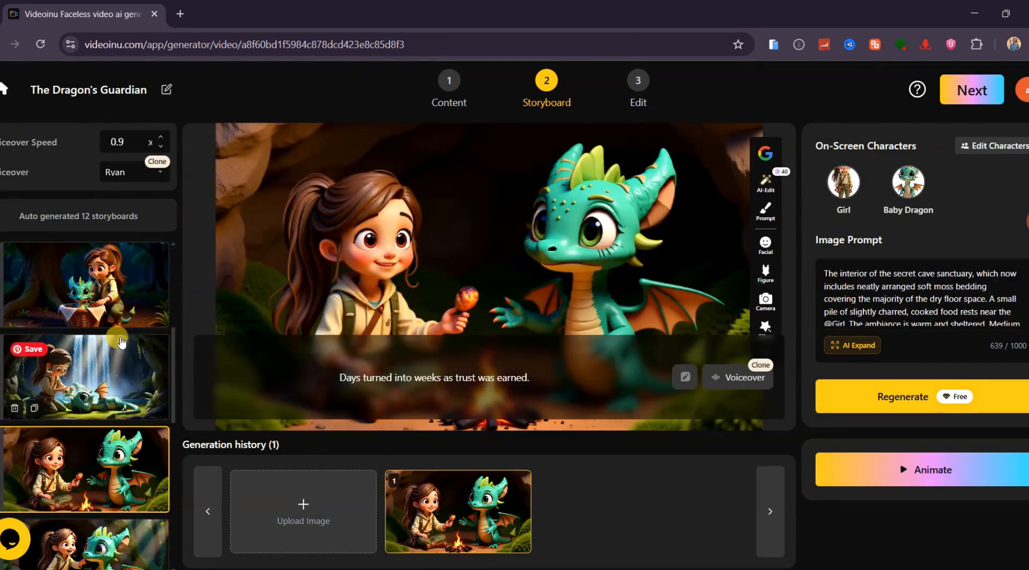
Animate all 12 storyboards with the Hailuo 02 Lite model
click(932, 470)
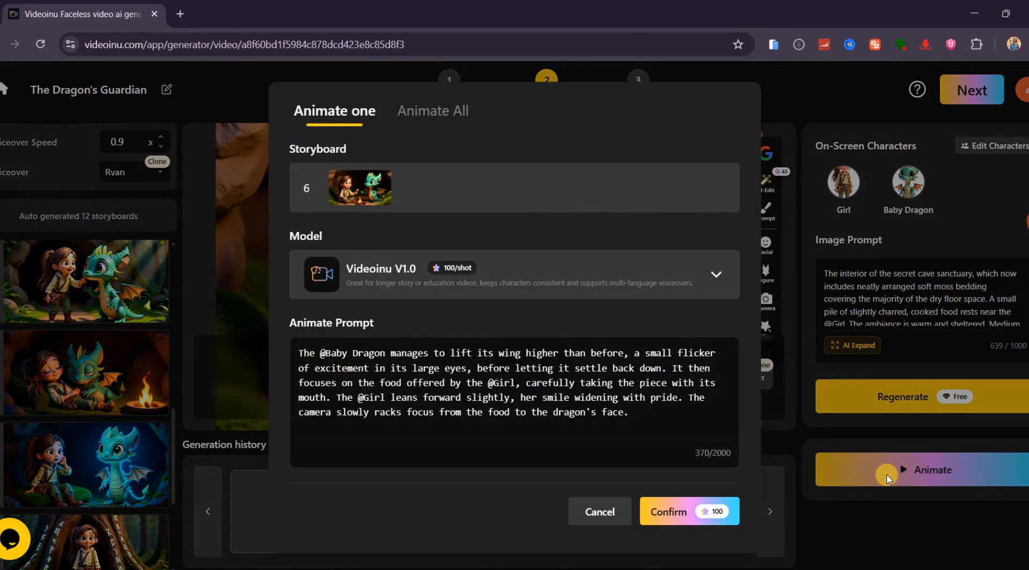
click(431, 111)
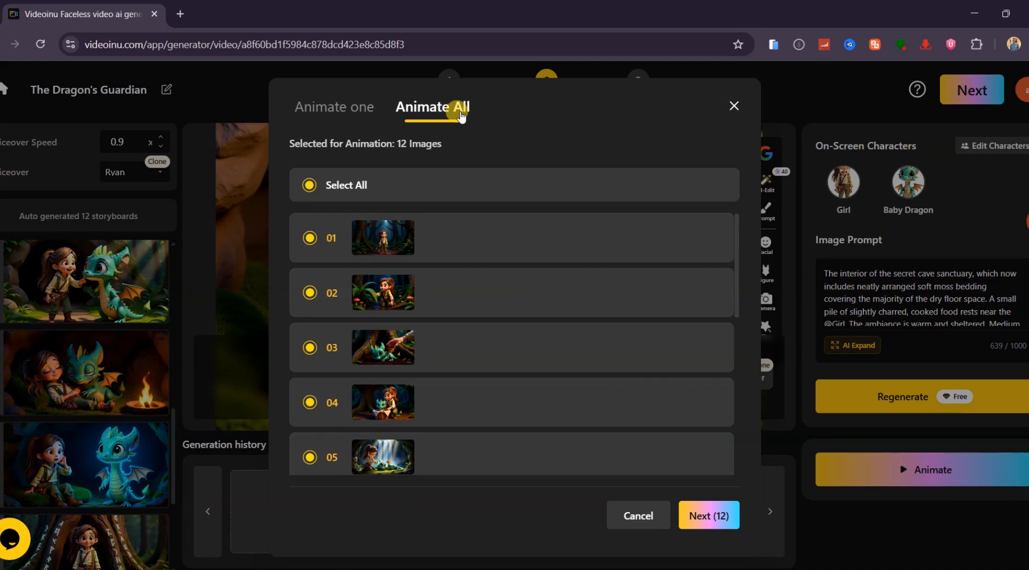
scroll(down, 3)
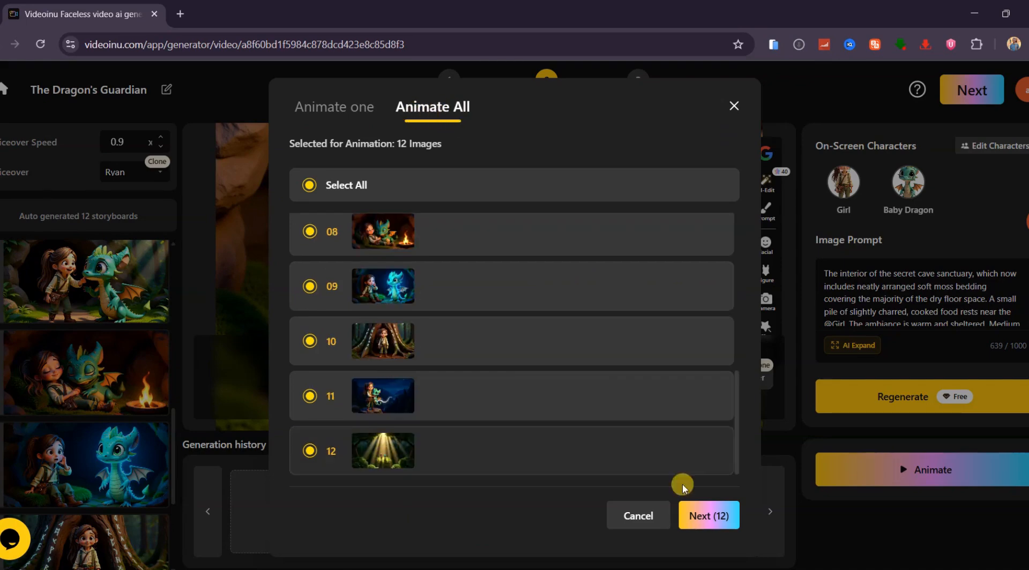
click(708, 515)
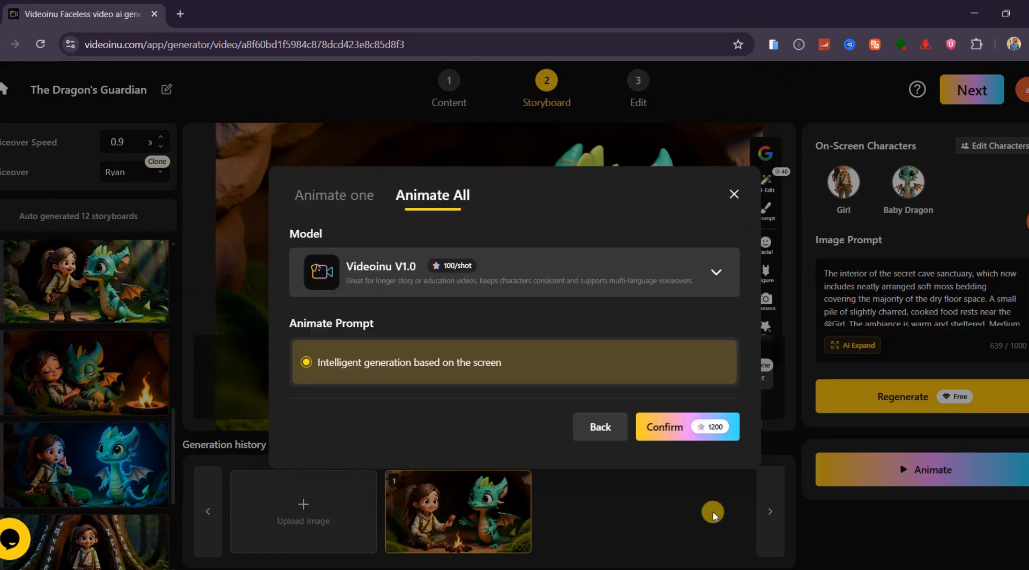
click(715, 272)
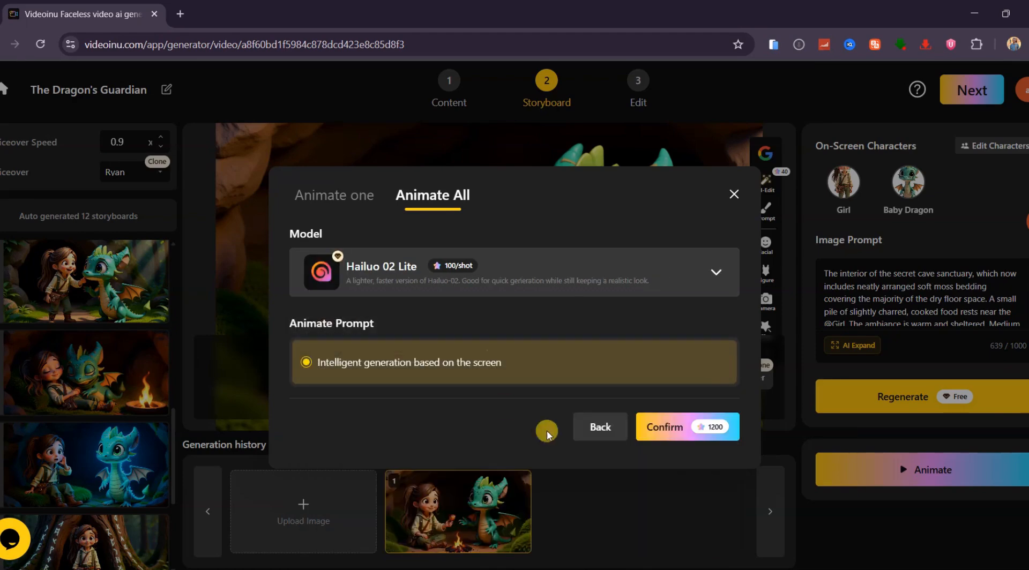
click(686, 426)
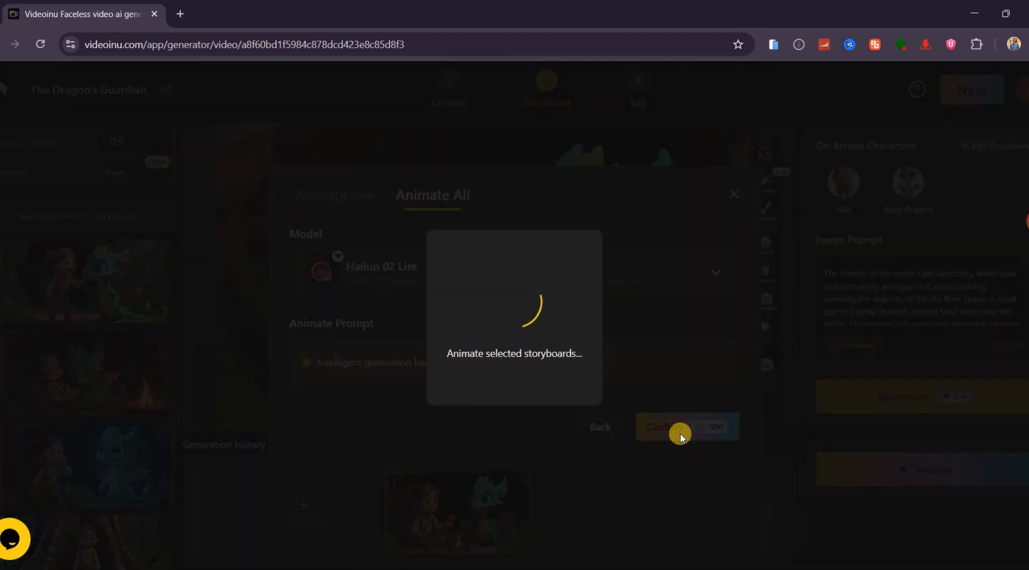
Preview storyboard 1 and resubmit the failed storyboard 3 with another model
click(683, 428)
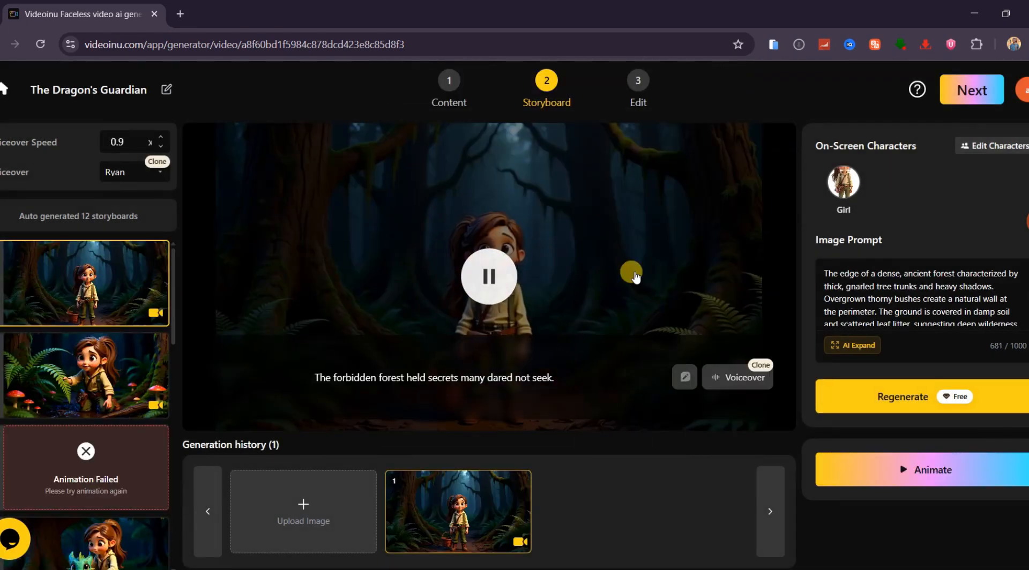
click(86, 375)
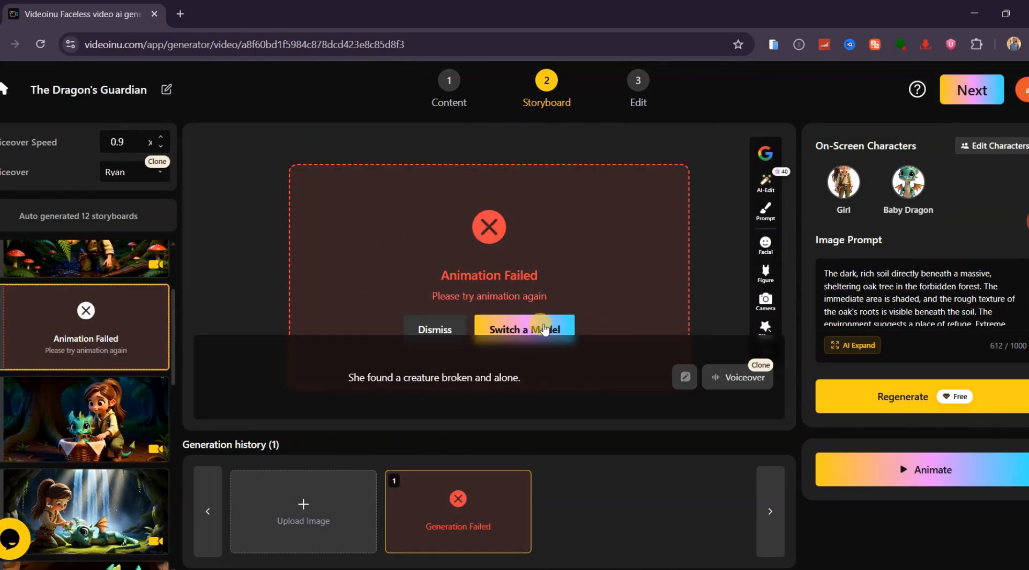
click(524, 329)
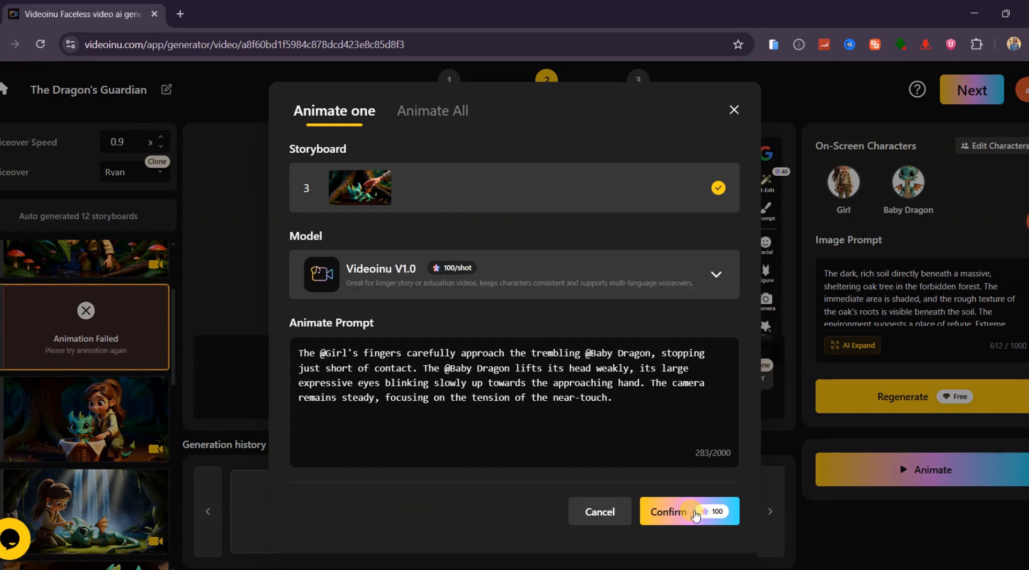
click(668, 513)
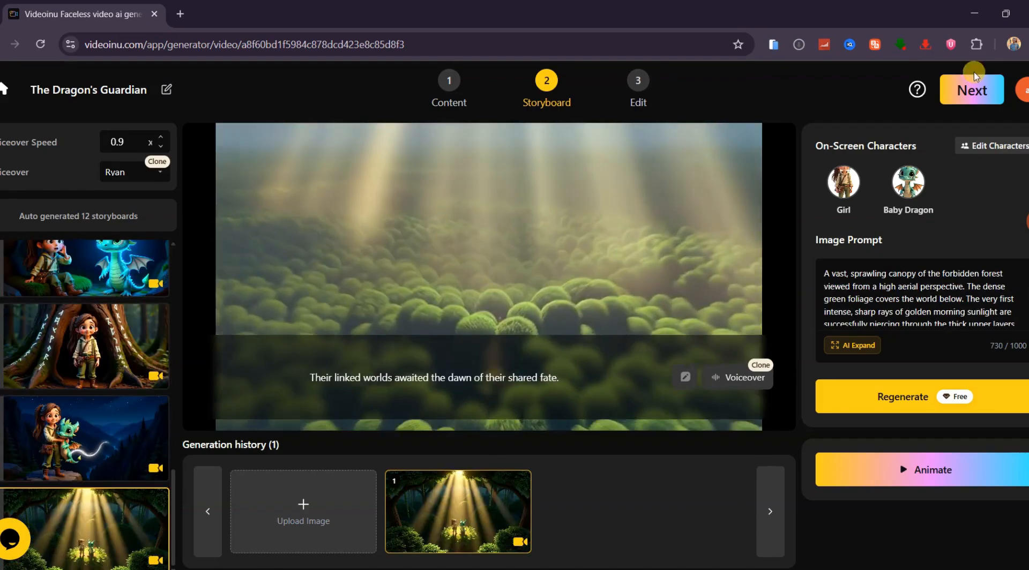
Make the waterfall scene the cover with a plain title style
click(971, 90)
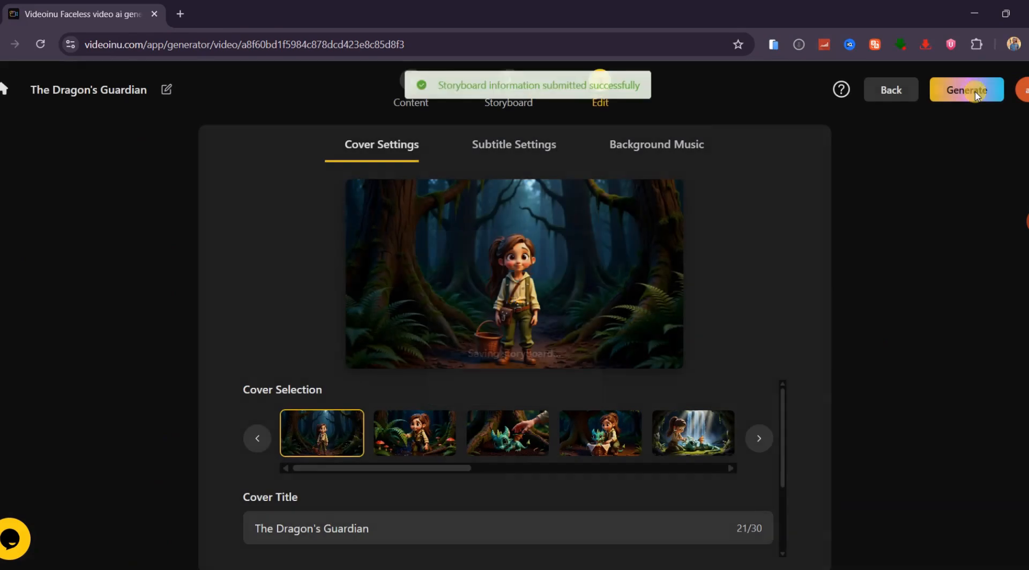
click(507, 432)
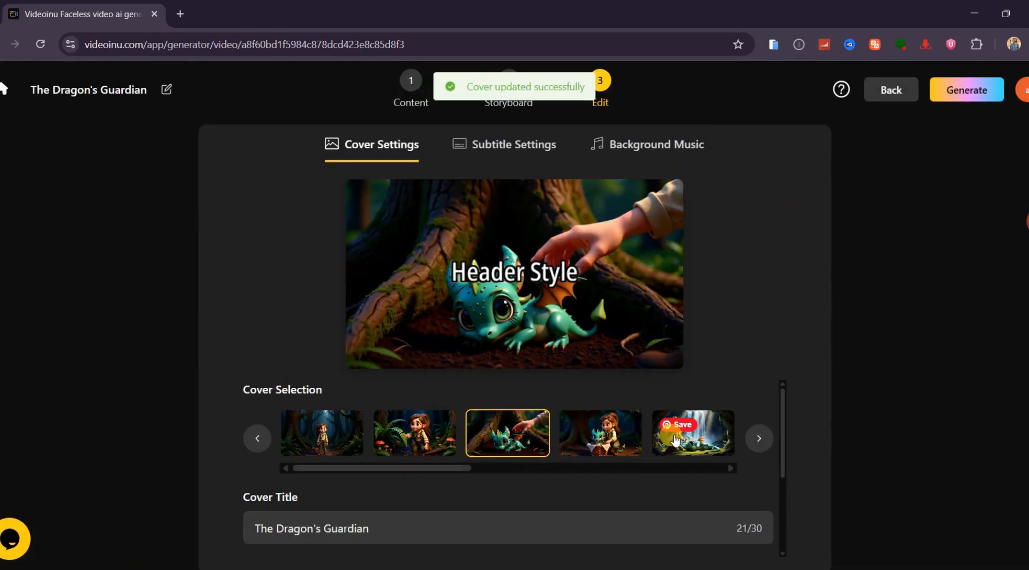
click(691, 433)
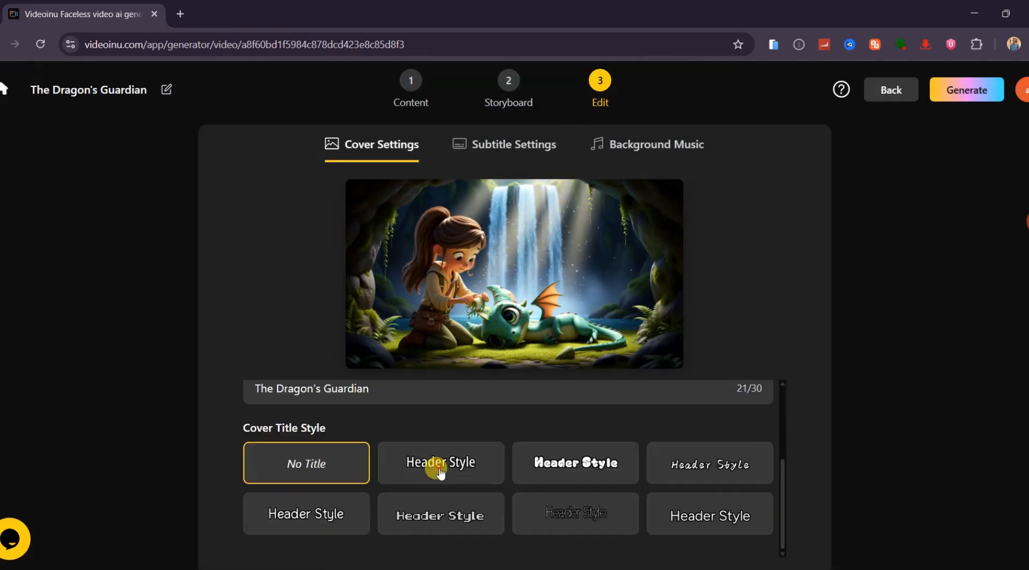
click(440, 463)
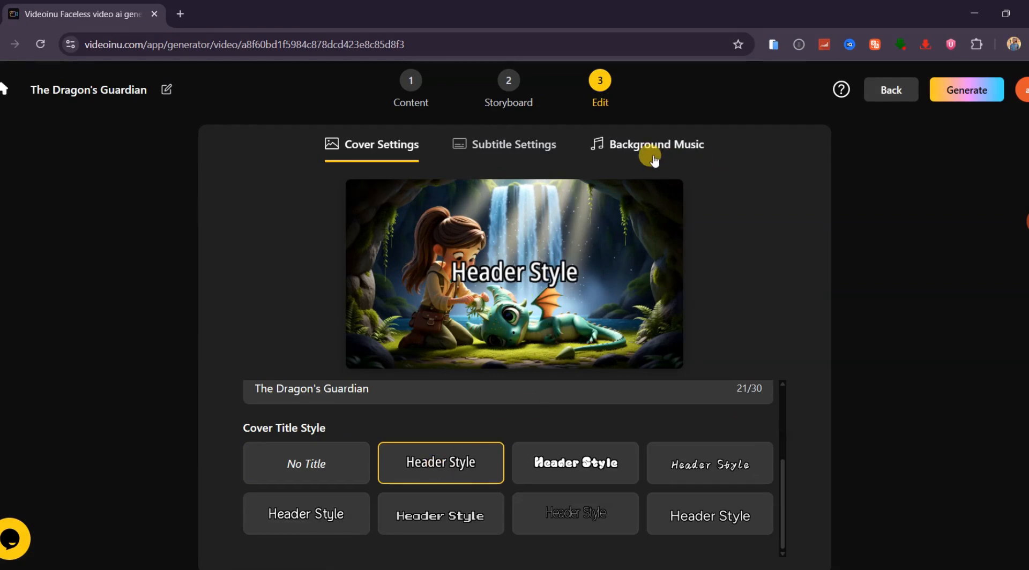
Set Meow Melody 1 as background music at 20% volume
click(655, 145)
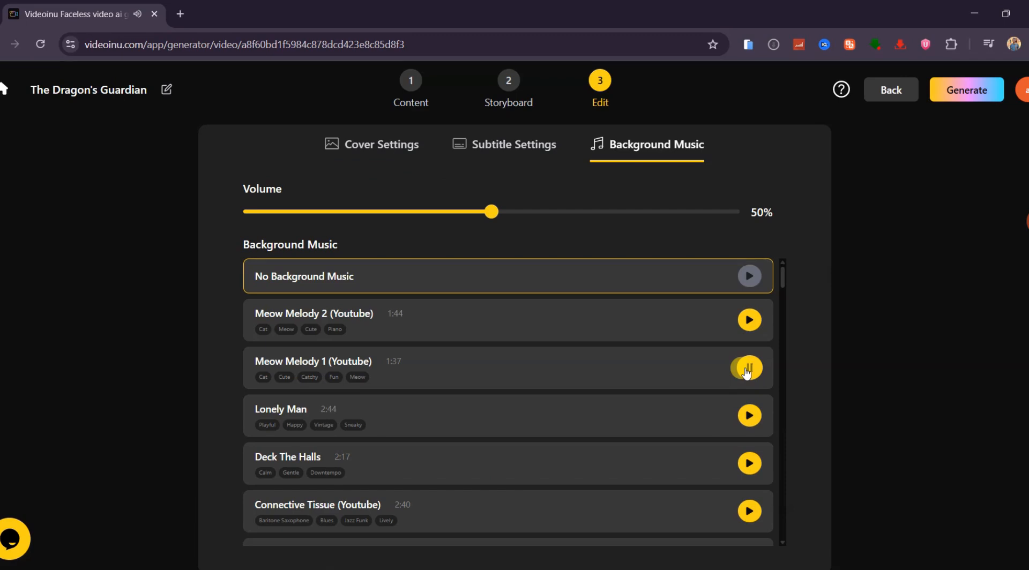
click(748, 367)
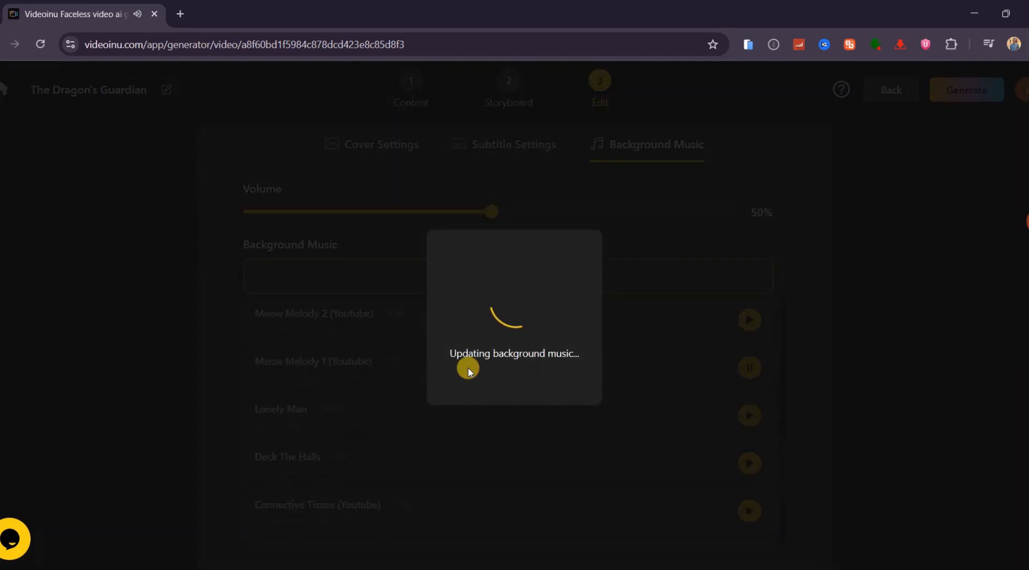
drag(491, 212, 392, 212)
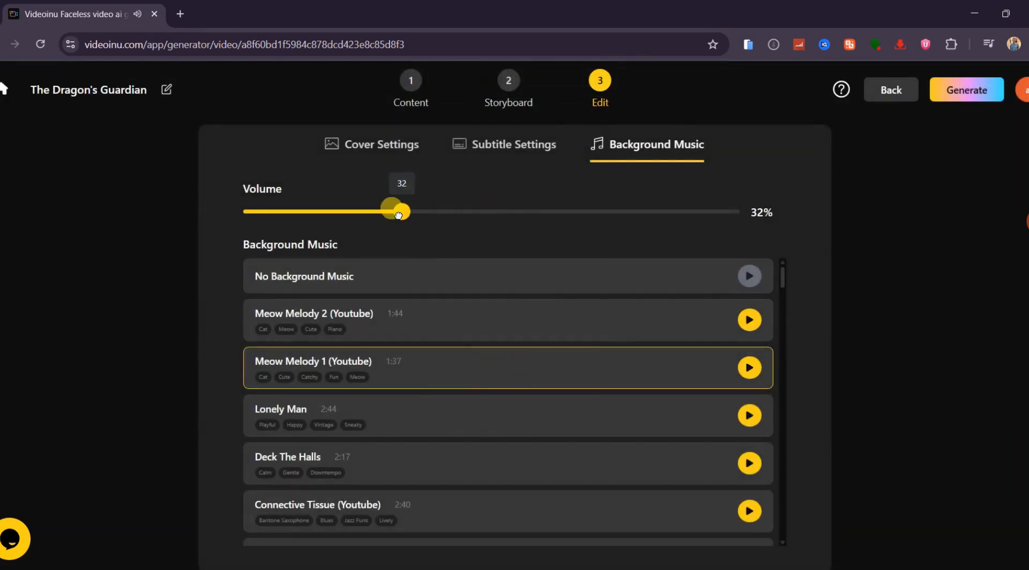
drag(391, 211, 341, 211)
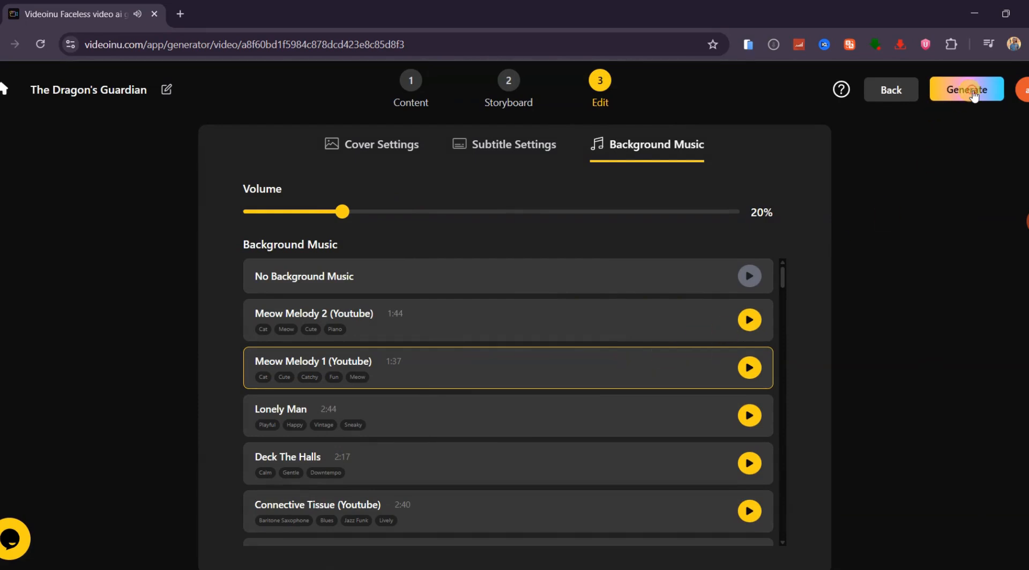
Generate the video, save it publicly in 1080p, and view its HD download options
click(965, 90)
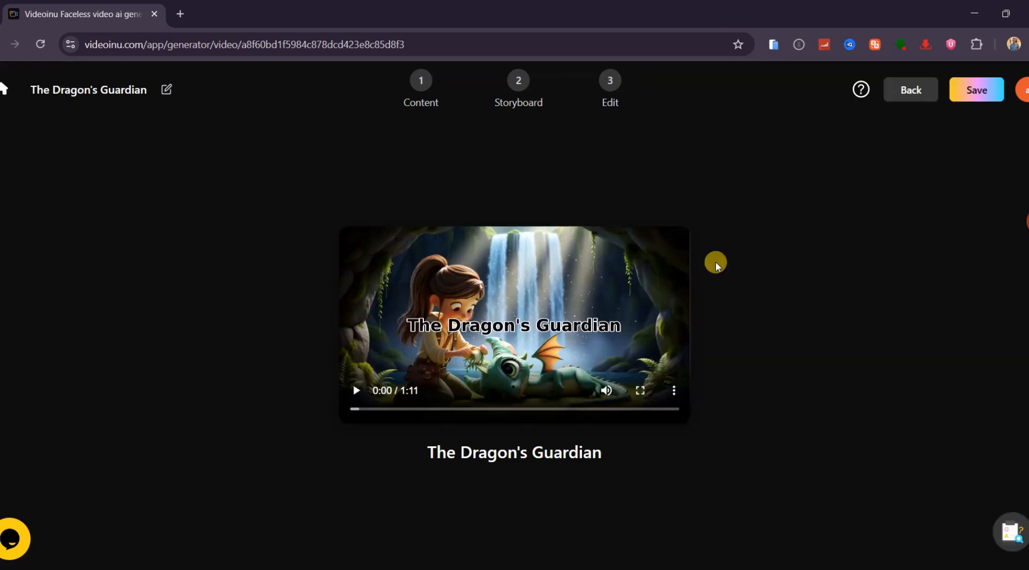
mouse_move(578, 331)
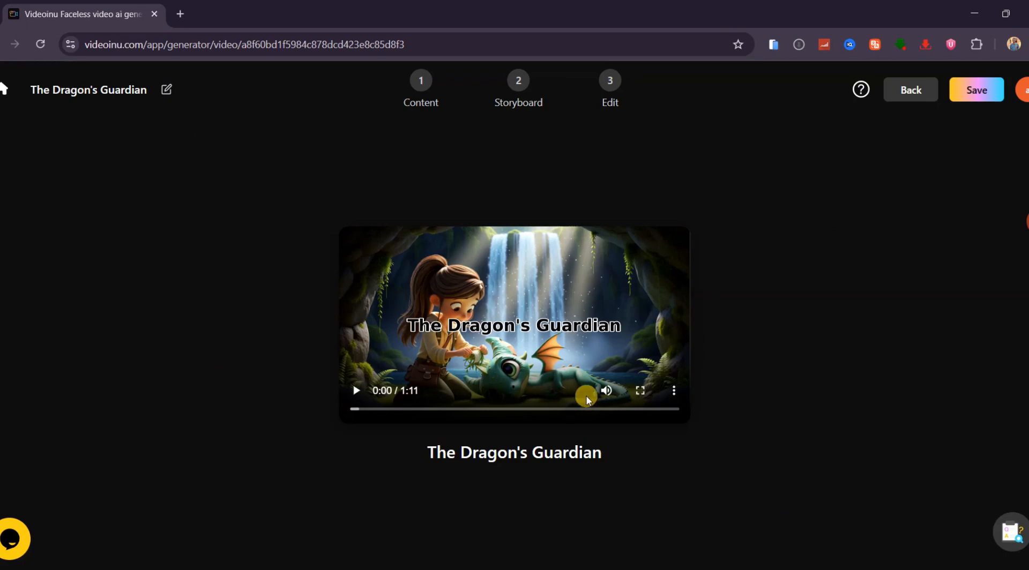
mouse_move(663, 396)
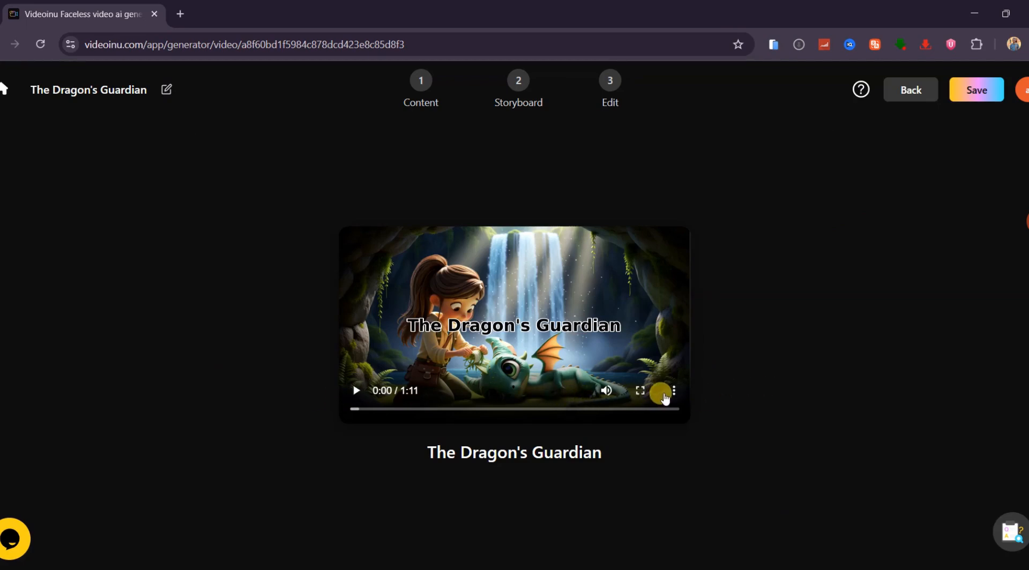
click(673, 390)
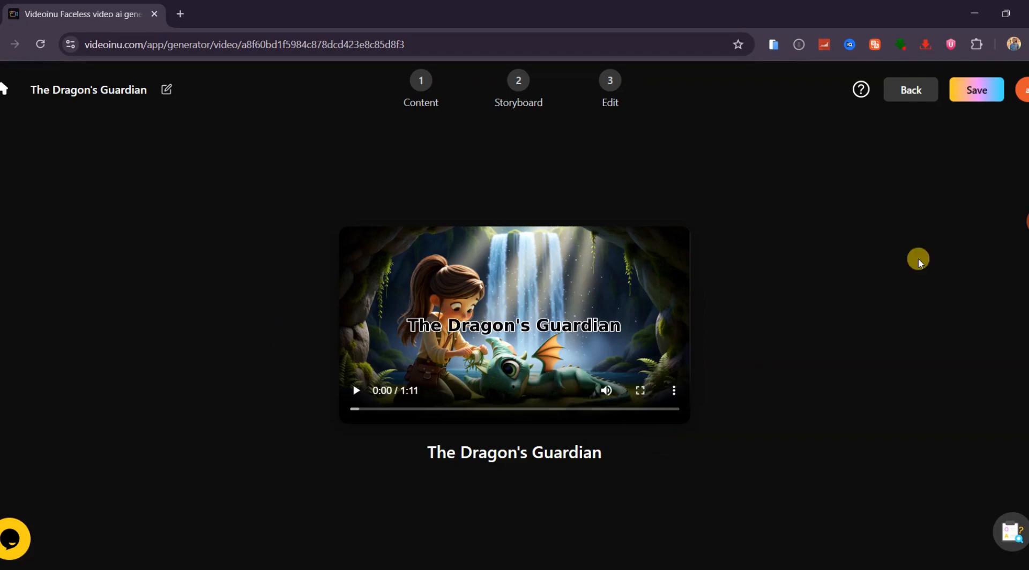
click(976, 90)
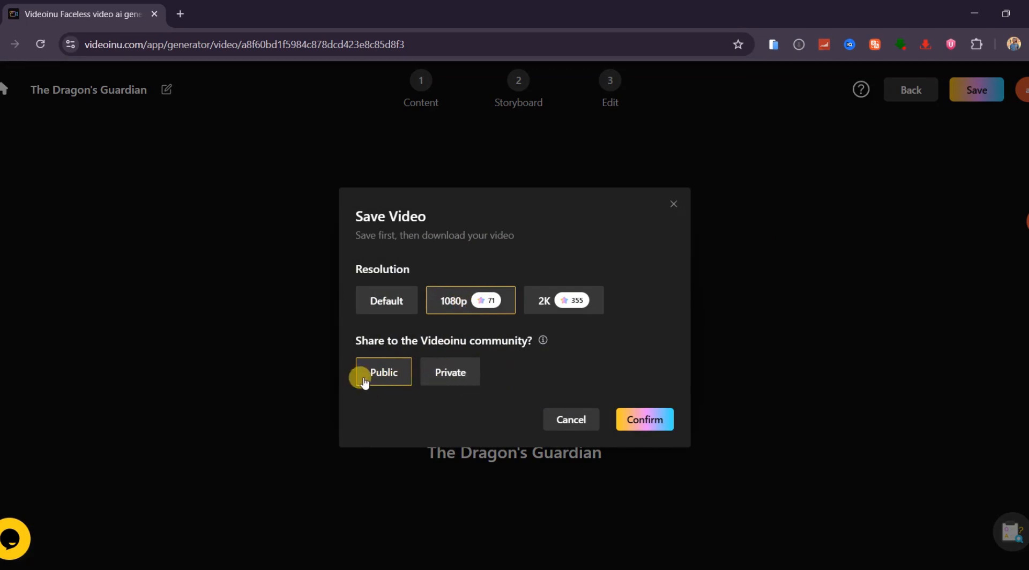
click(644, 419)
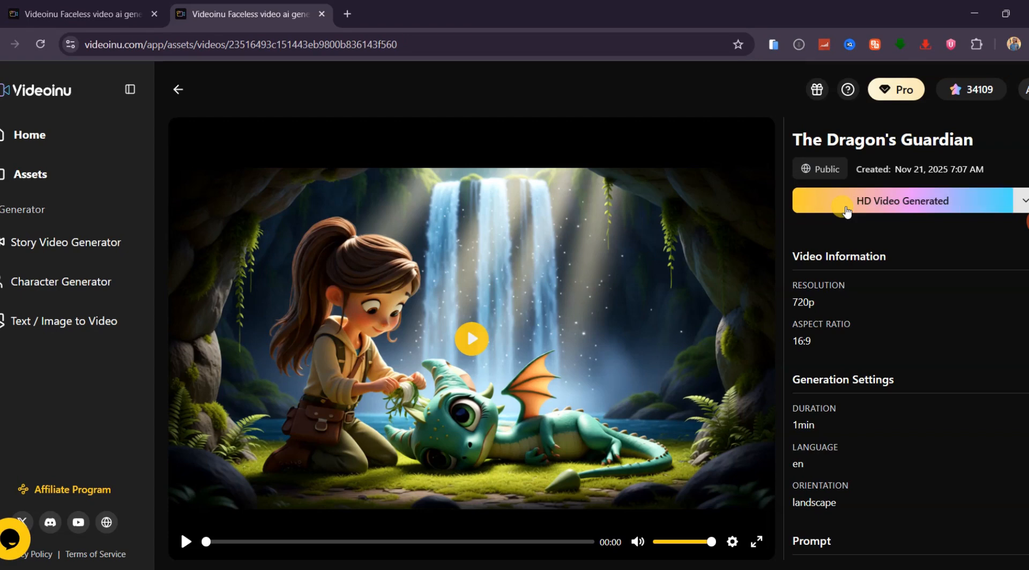
click(906, 201)
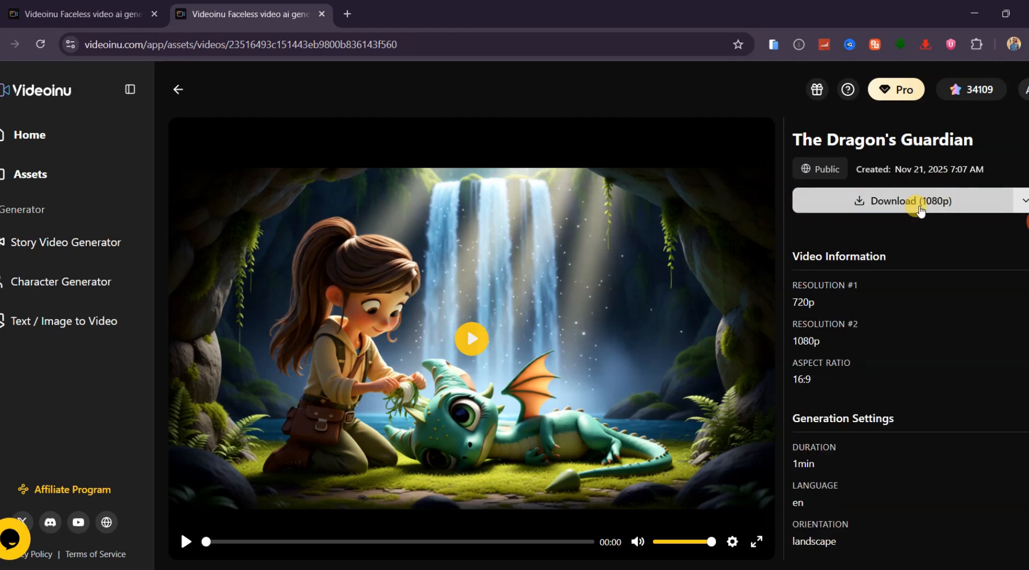
click(908, 201)
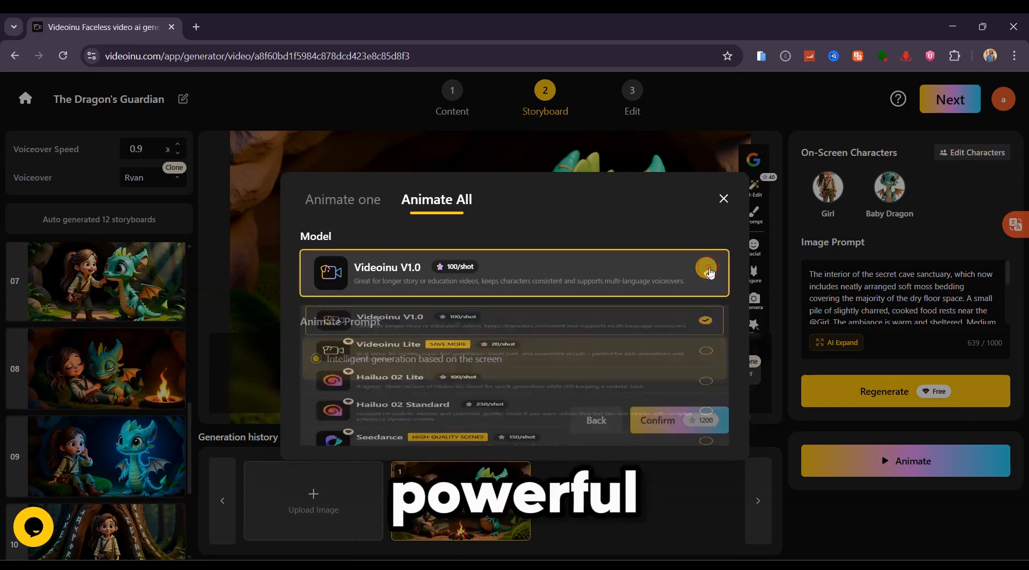
Browse the animation model list down to the Veo3 and Veo3.1 options
click(706, 273)
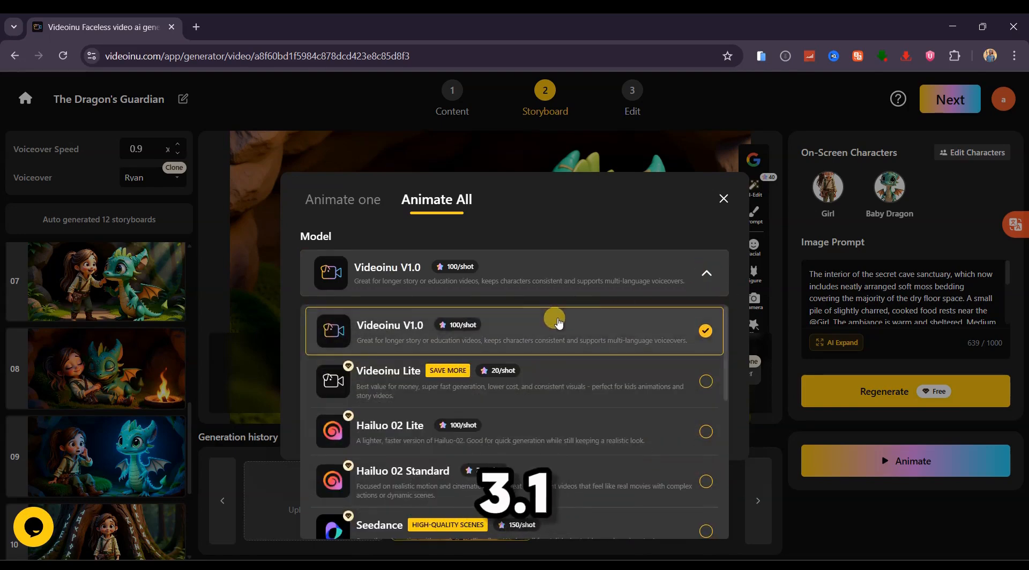
scroll(down, 3)
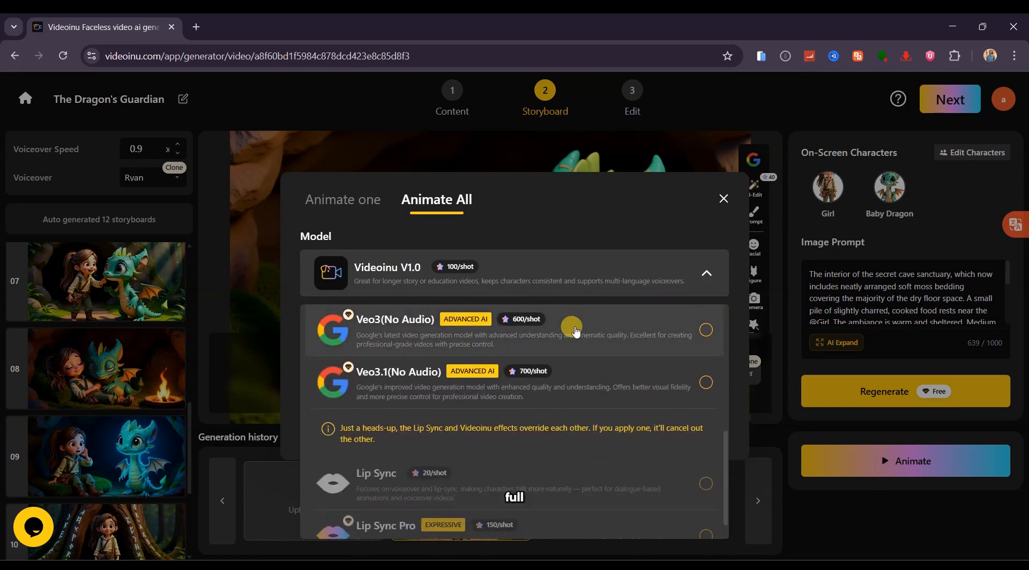